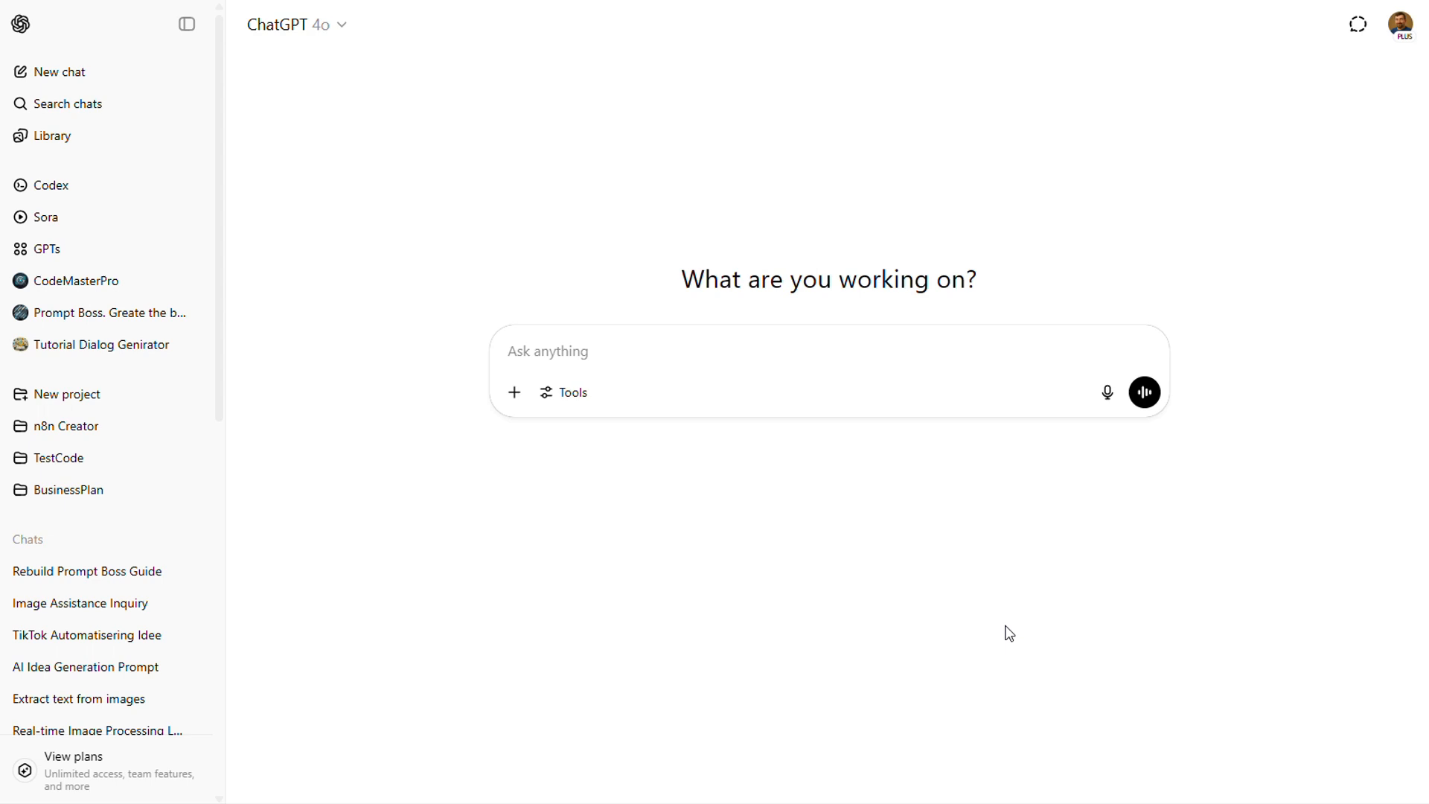
mouse_move(783, 462)
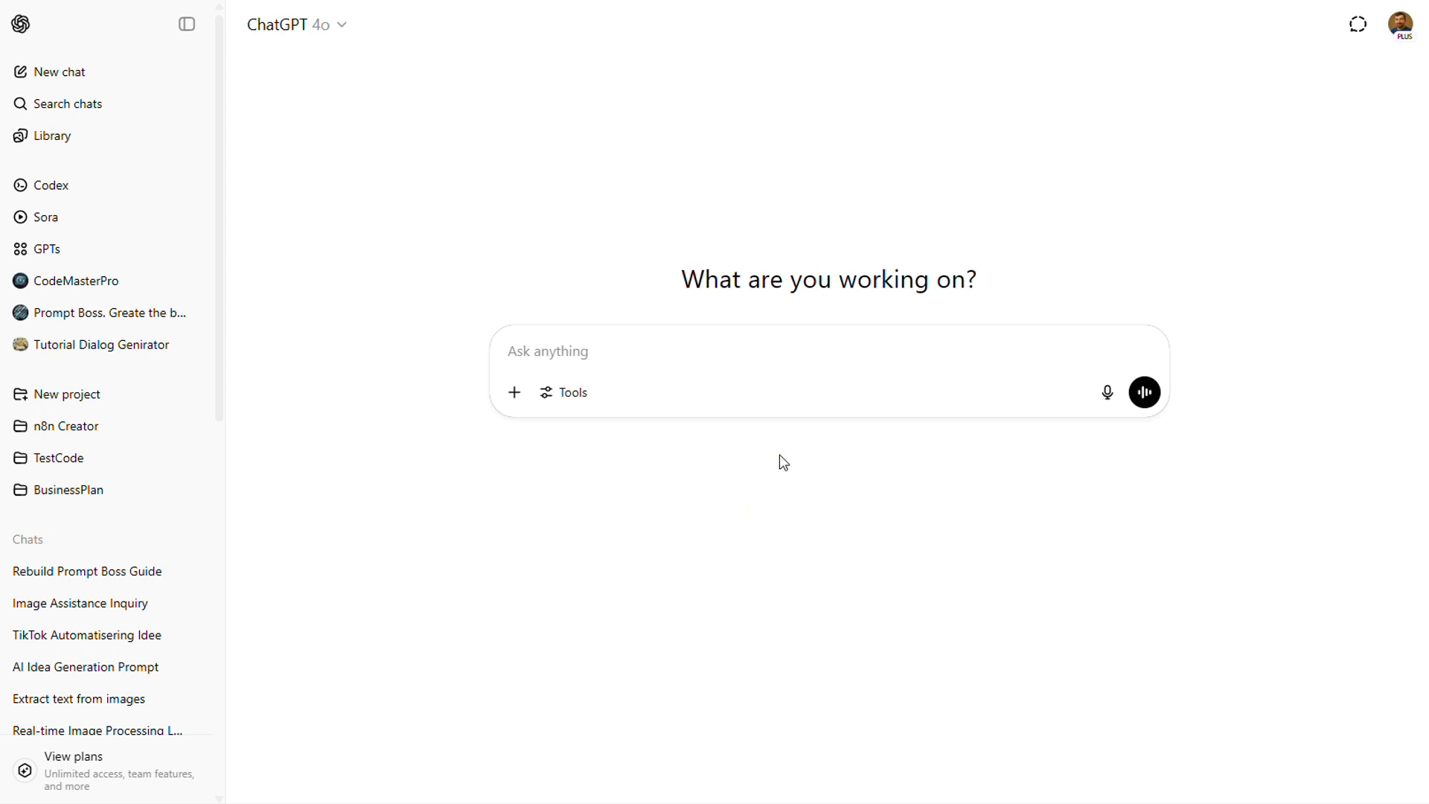
Step: Open a new blank custom GPT draft from My GPTs in the account menu
left_click(1401, 24)
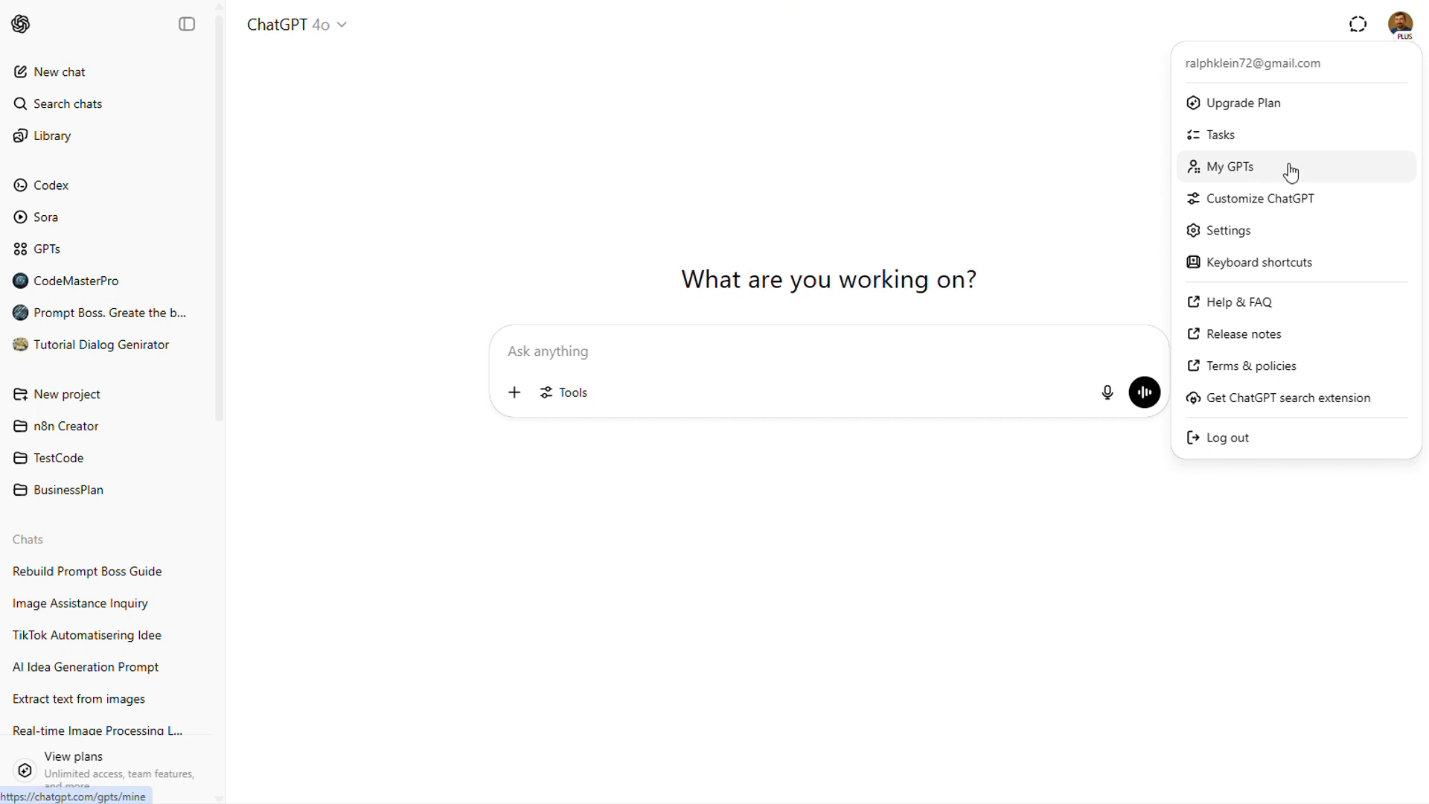
left_click(1230, 166)
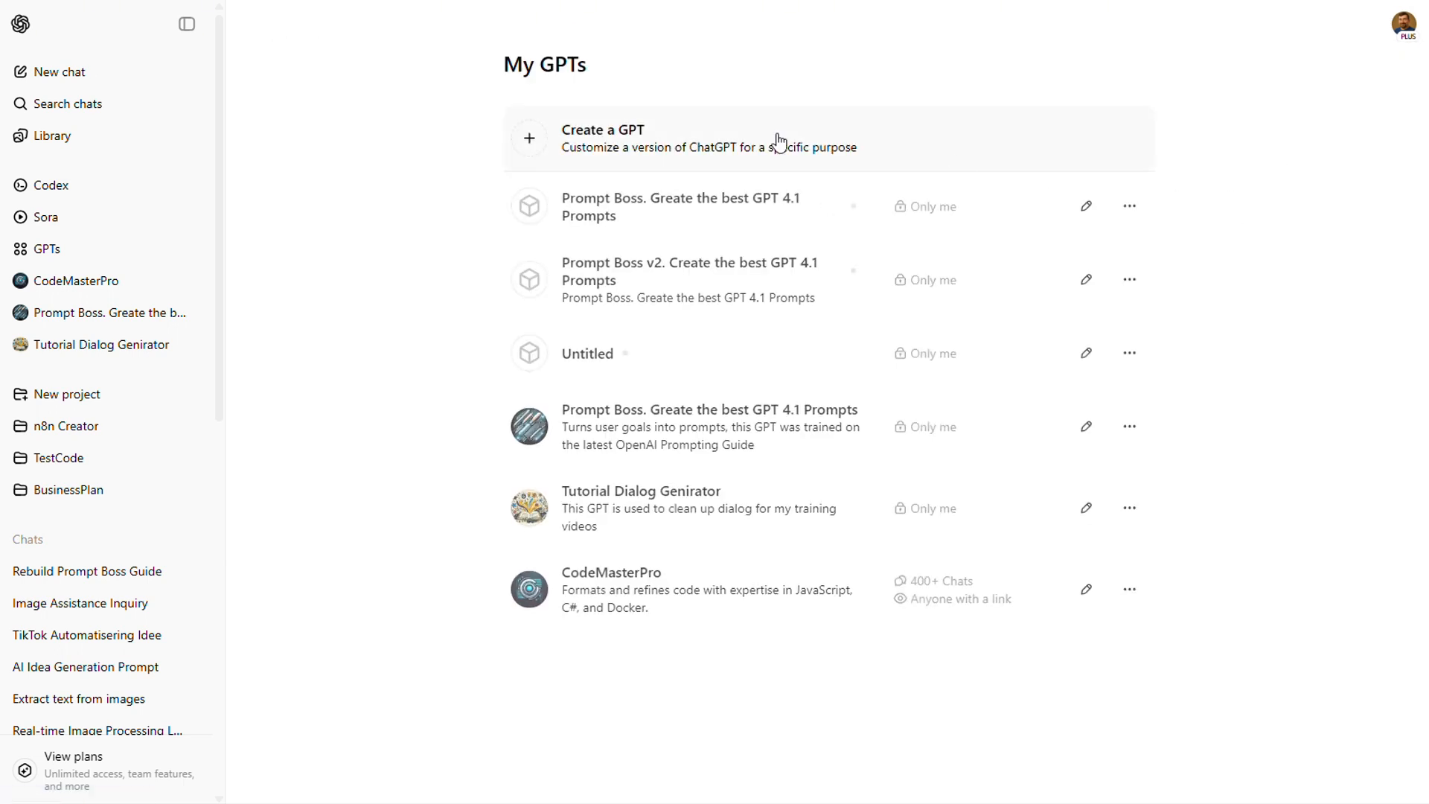
left_click(601, 138)
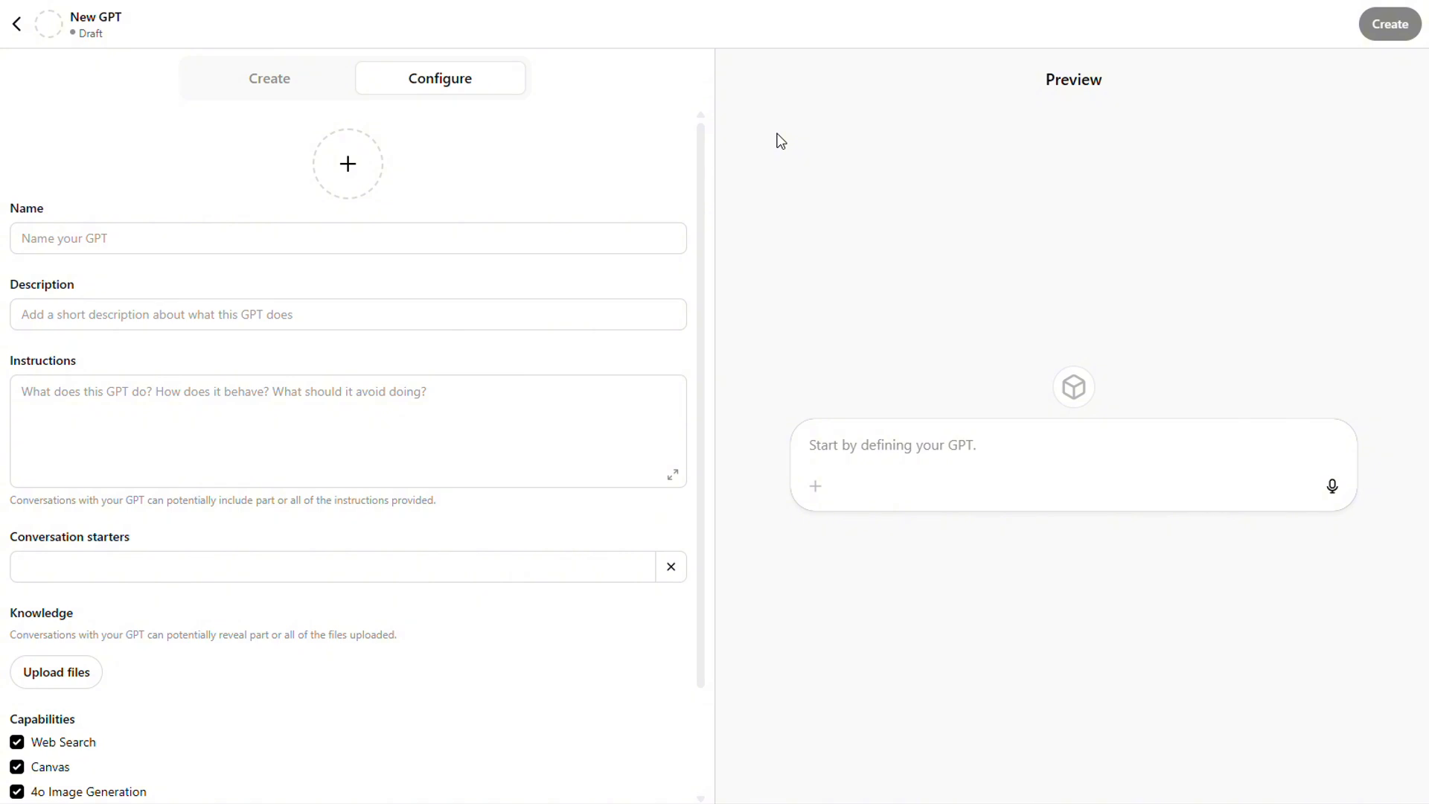
mouse_move(397, 604)
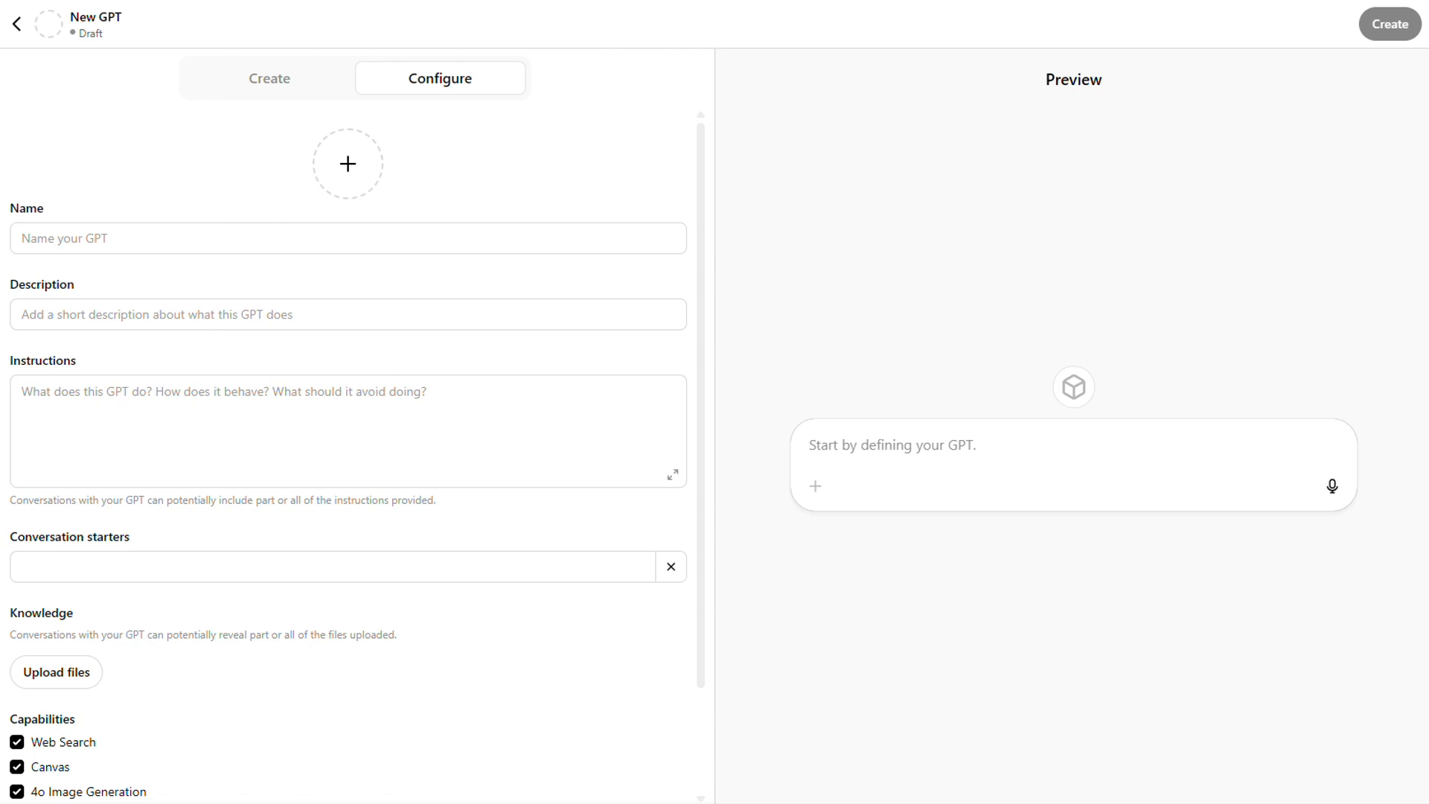
Step: Name the GPT 'Prompt Boss 2. Greate the best GPT 4.1 Prompts' and describe it as turning user goals into prompts
type("Prompt Boss 2. Greate the best GPT 4.1 Prompts")
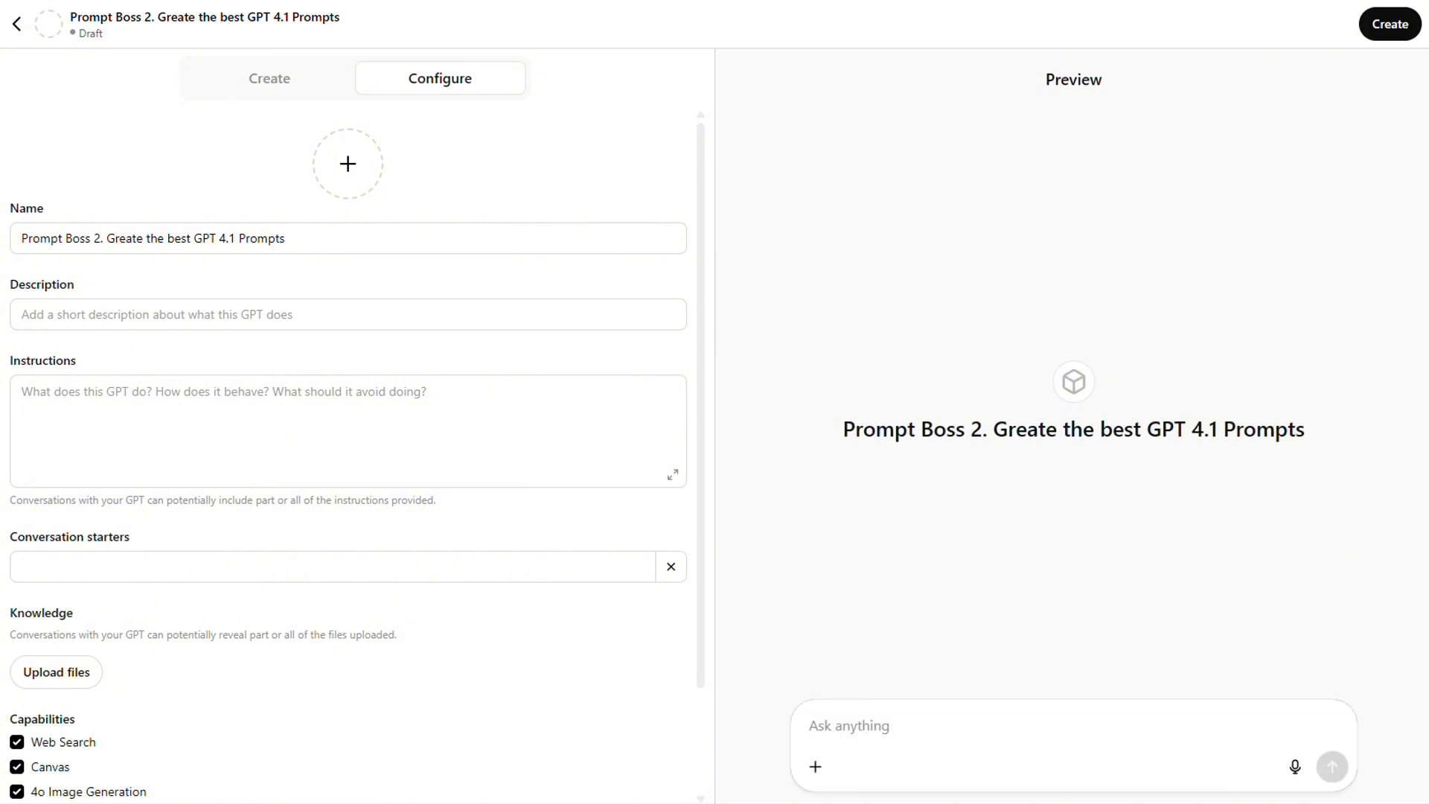
type("Turns user goals into prompts, this GPT was trained on the latest OpenAI Prompting Guide")
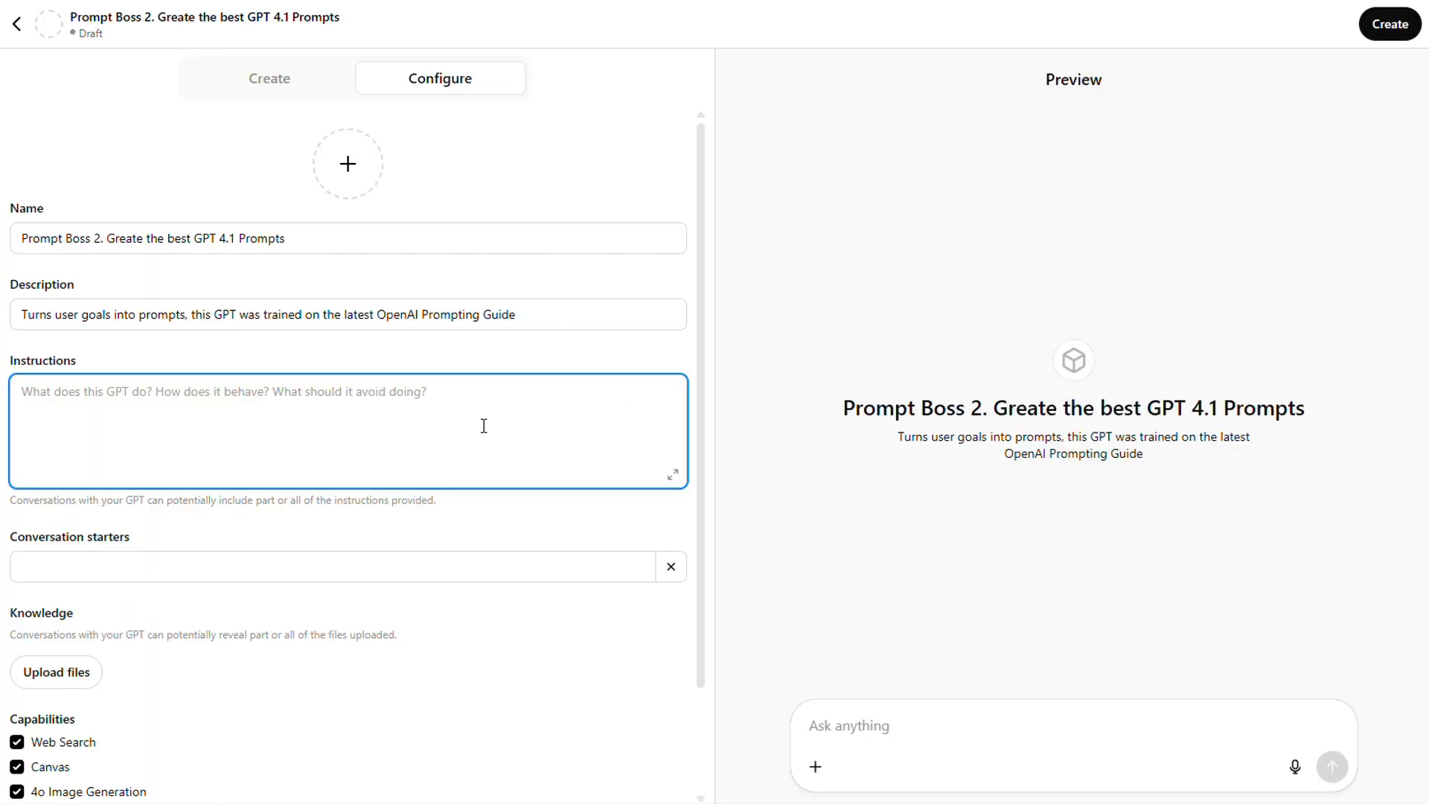
Step: Upload the green robot image as the GPT's logo and enter the text 'xcdfgd'
left_click(347, 164)
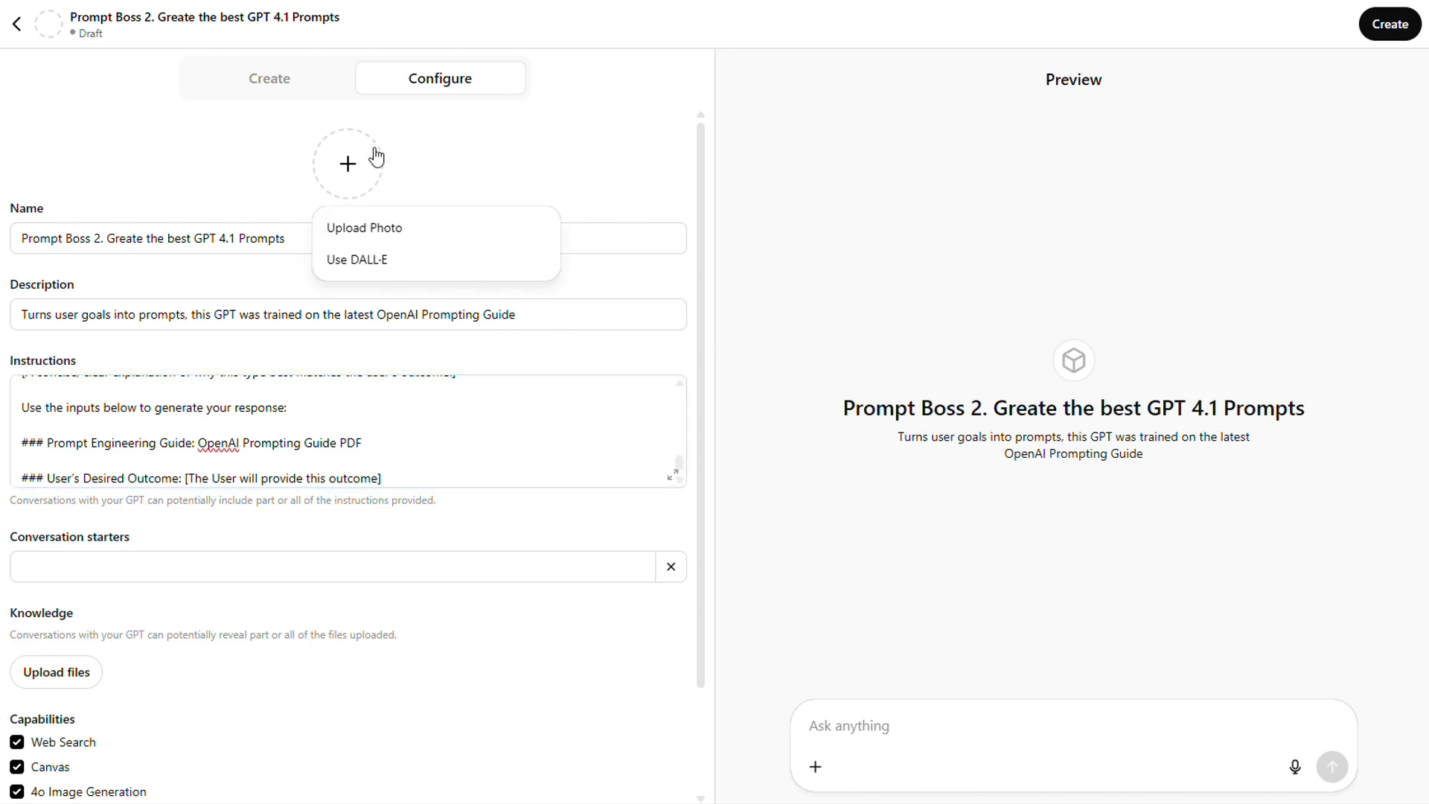
left_click(364, 227)
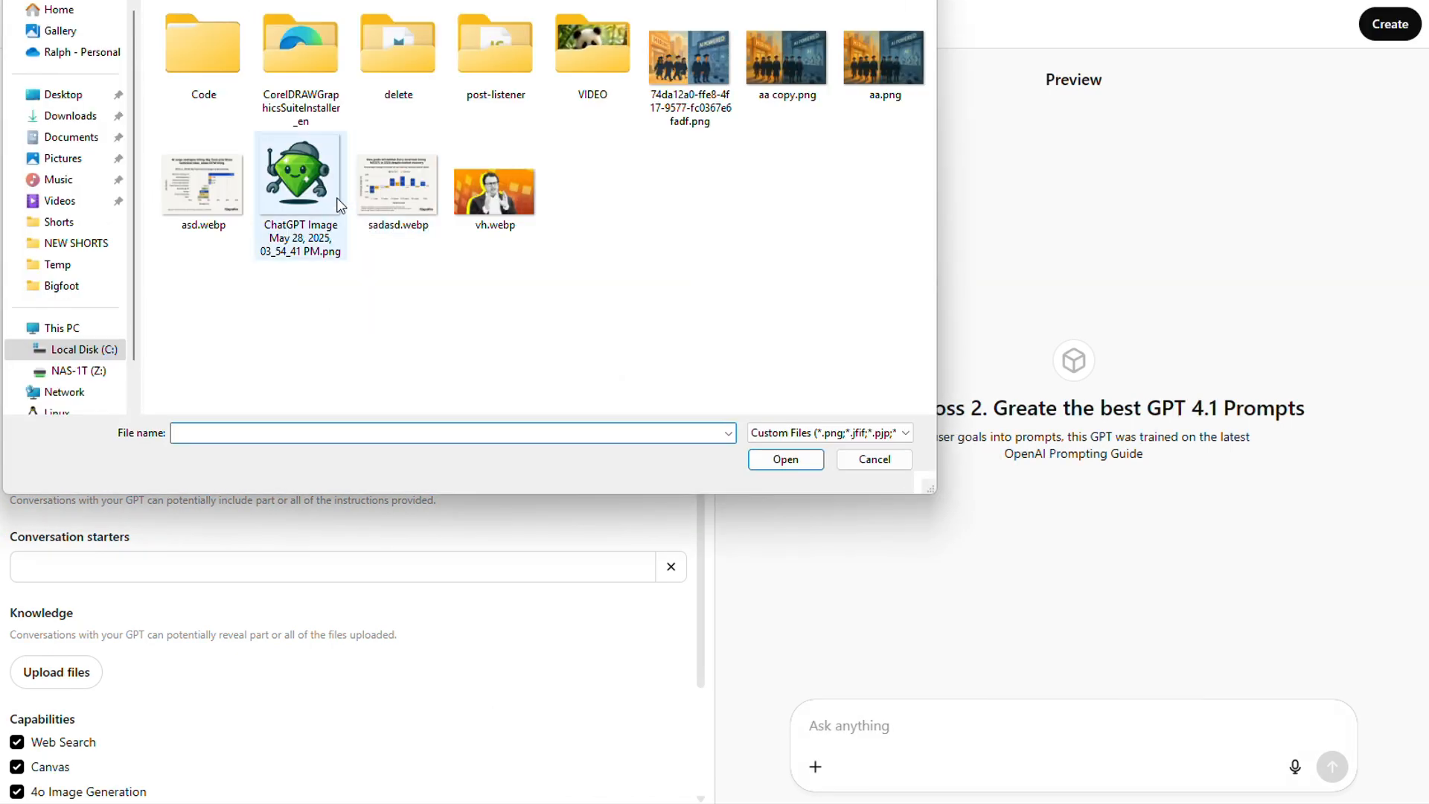
left_click(871, 458)
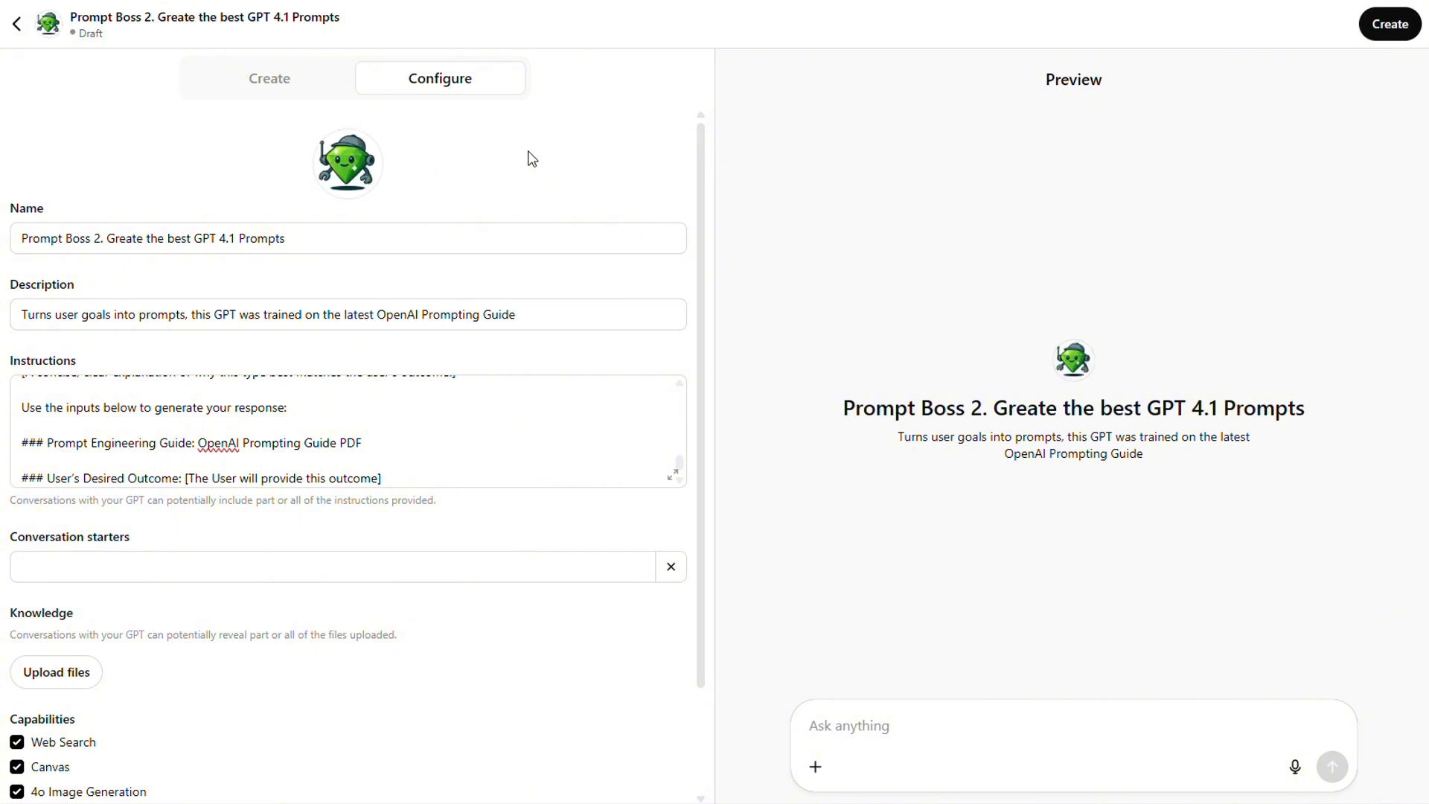
type("xcdfgd")
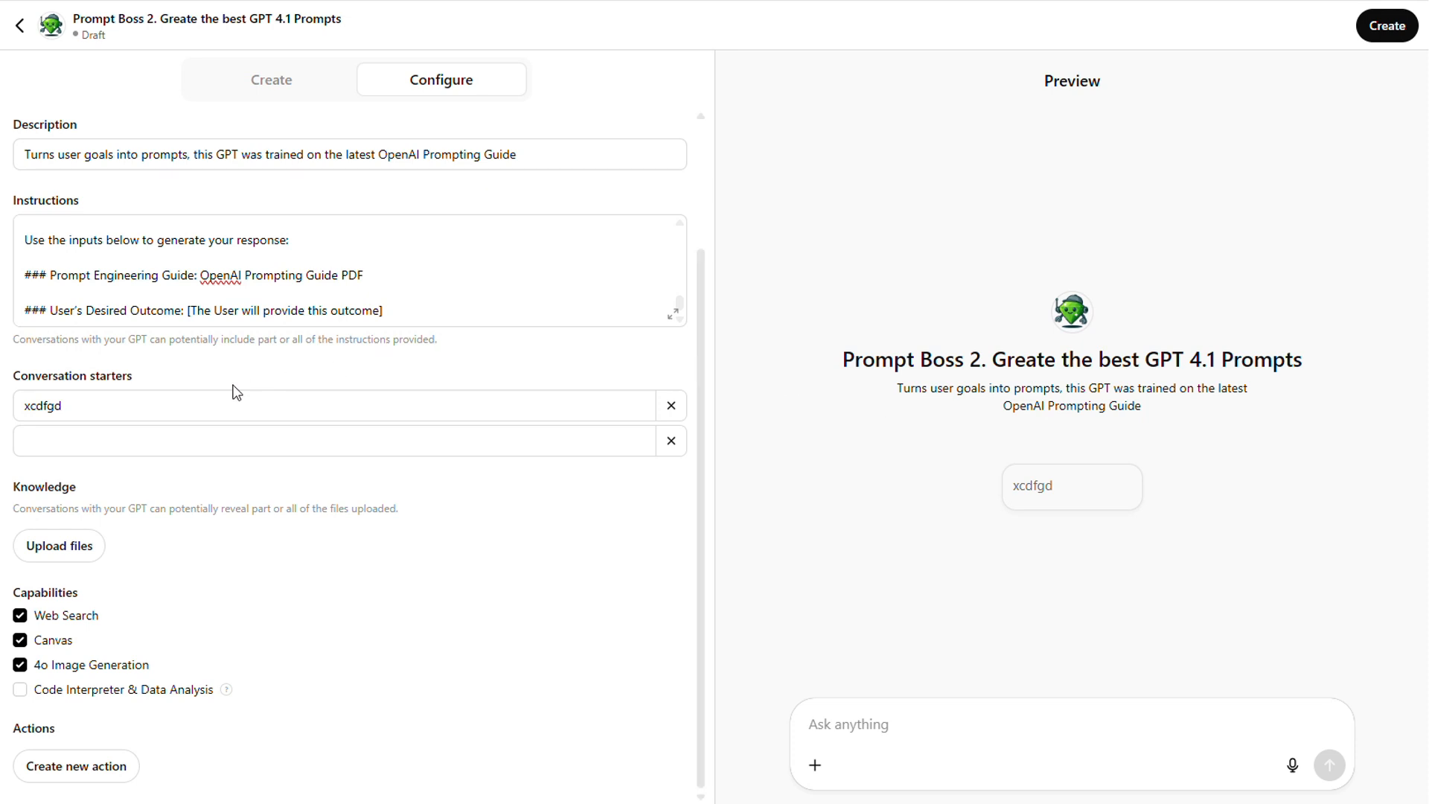
Step: Add starters 'Start by typing your idea', illustration book images, and moon landing research
left_click(20, 25)
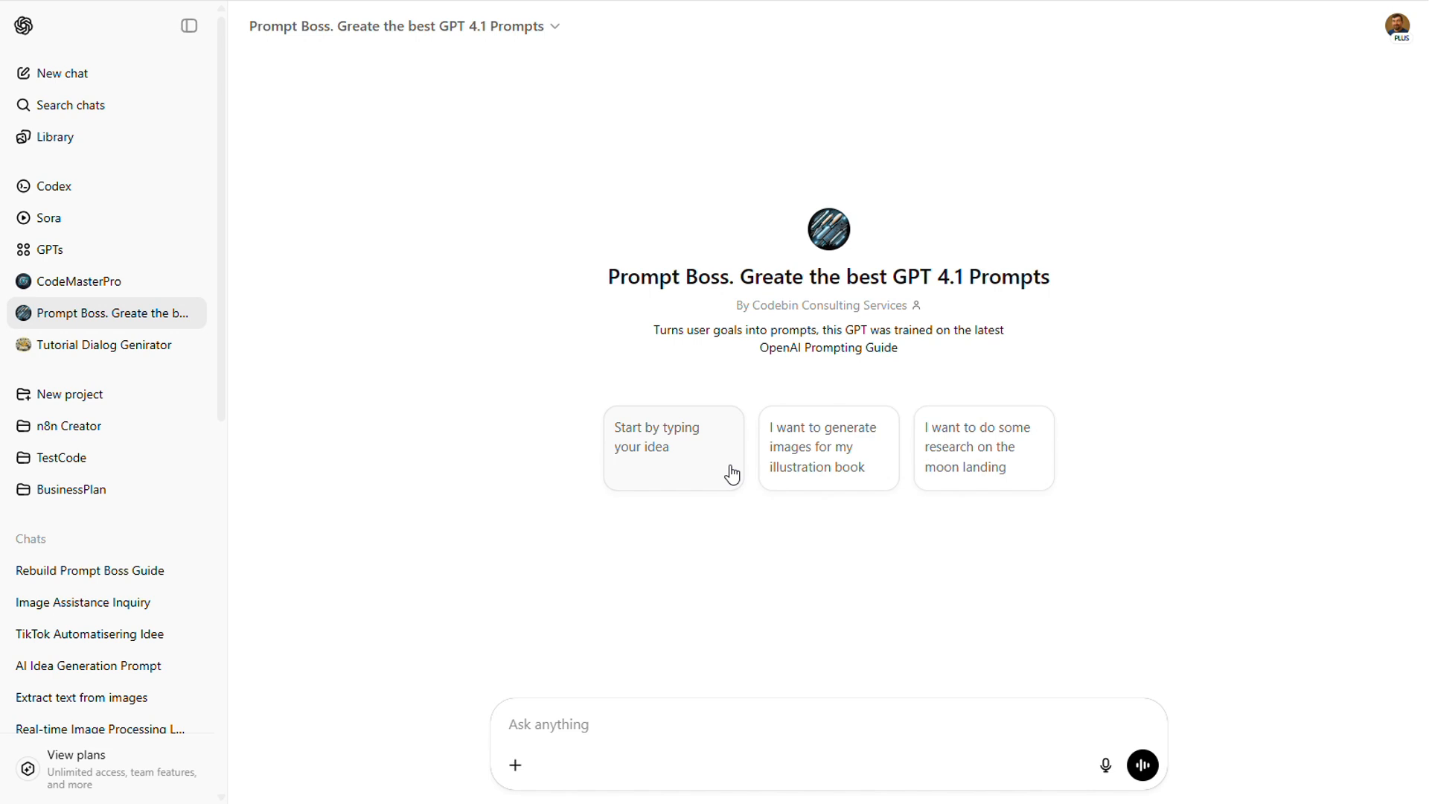
mouse_move(726, 494)
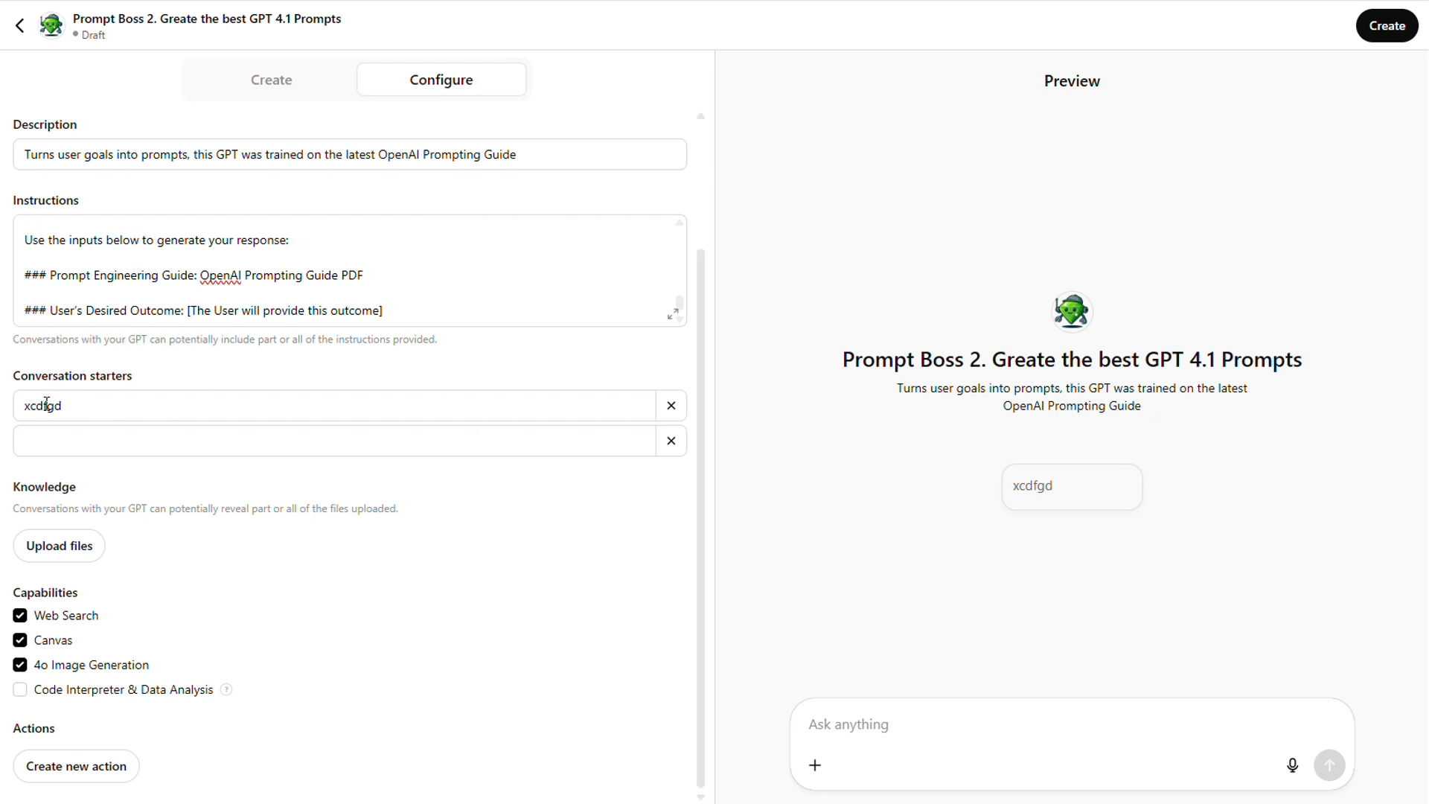
type("Start by typing your idea")
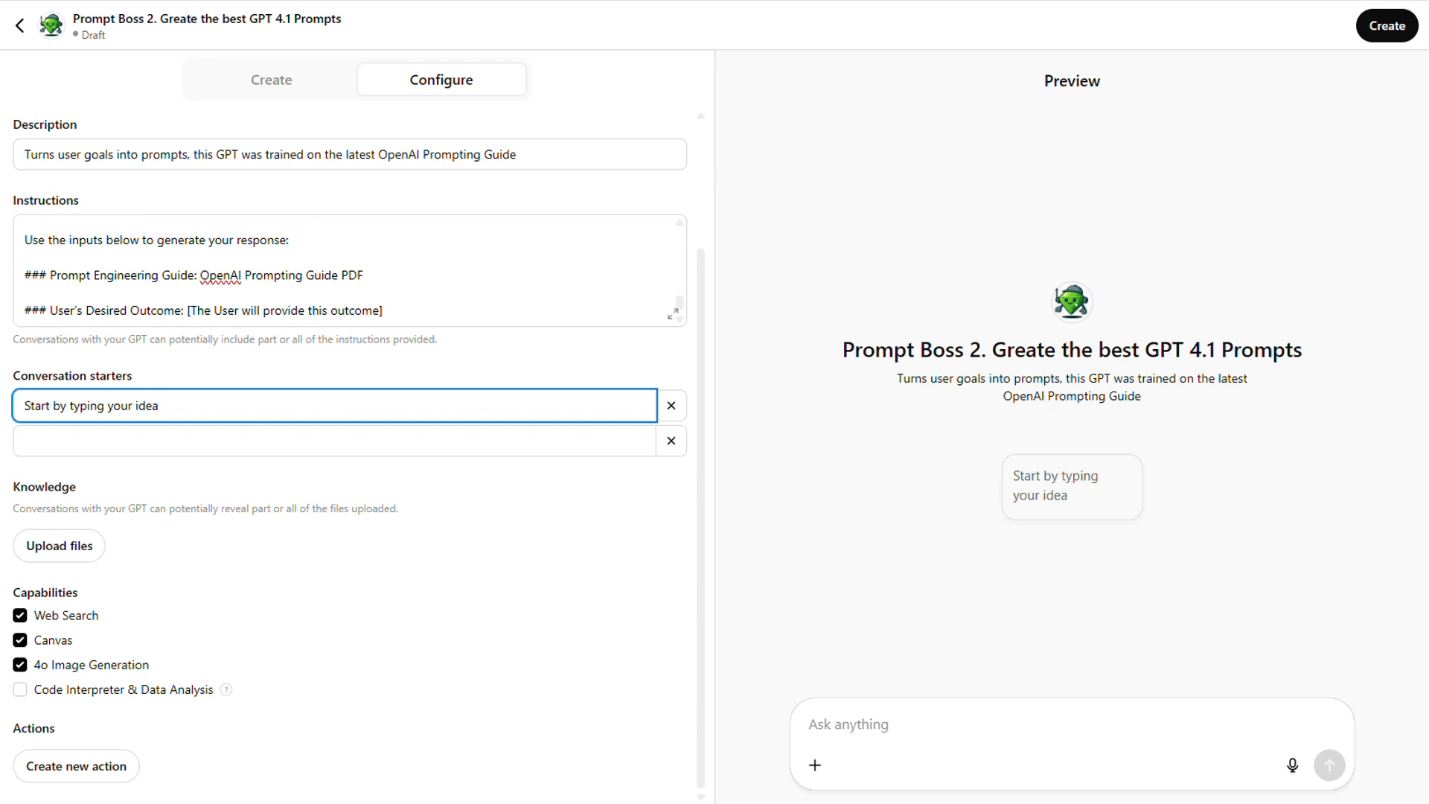
left_click(1384, 25)
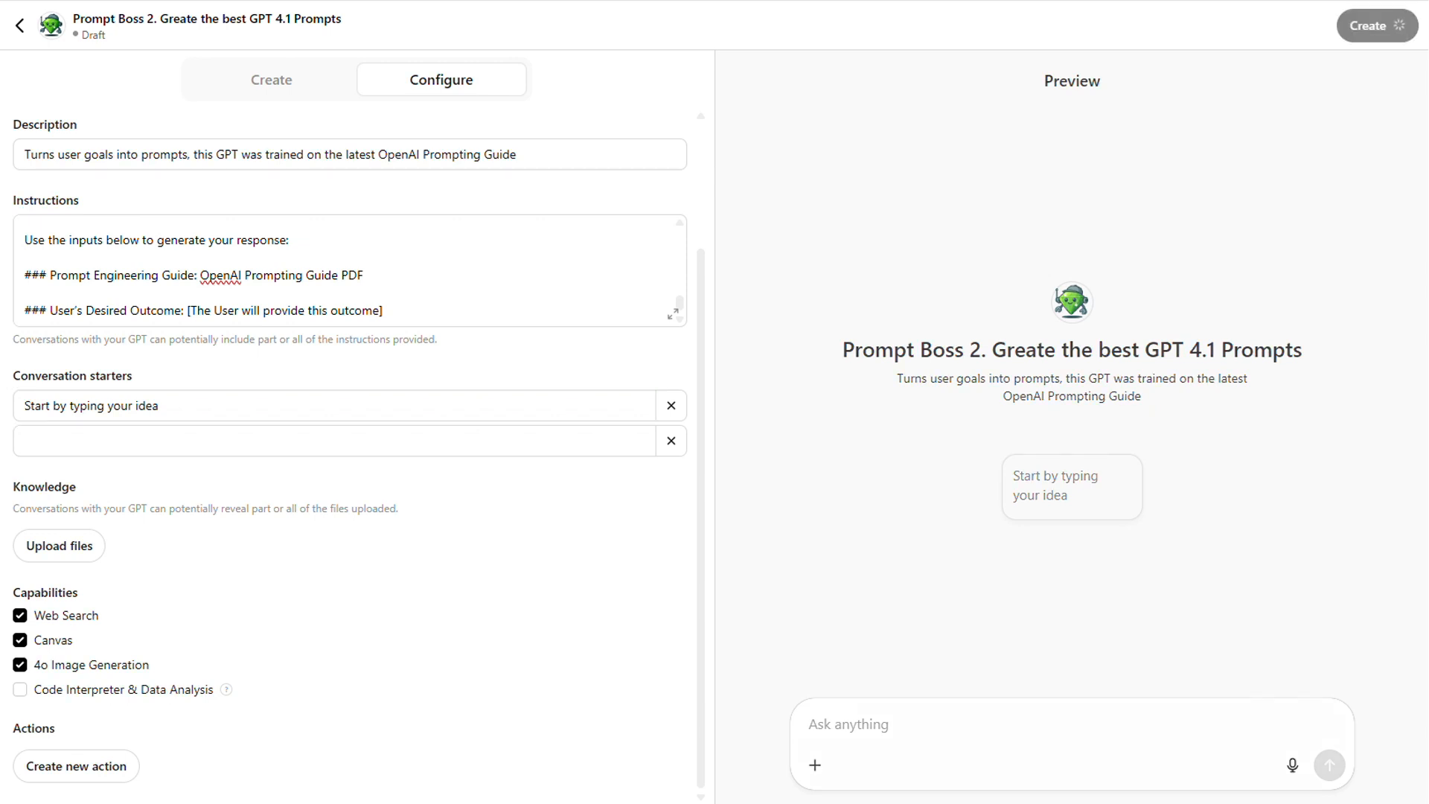
type("I want to generate images for my illustration book")
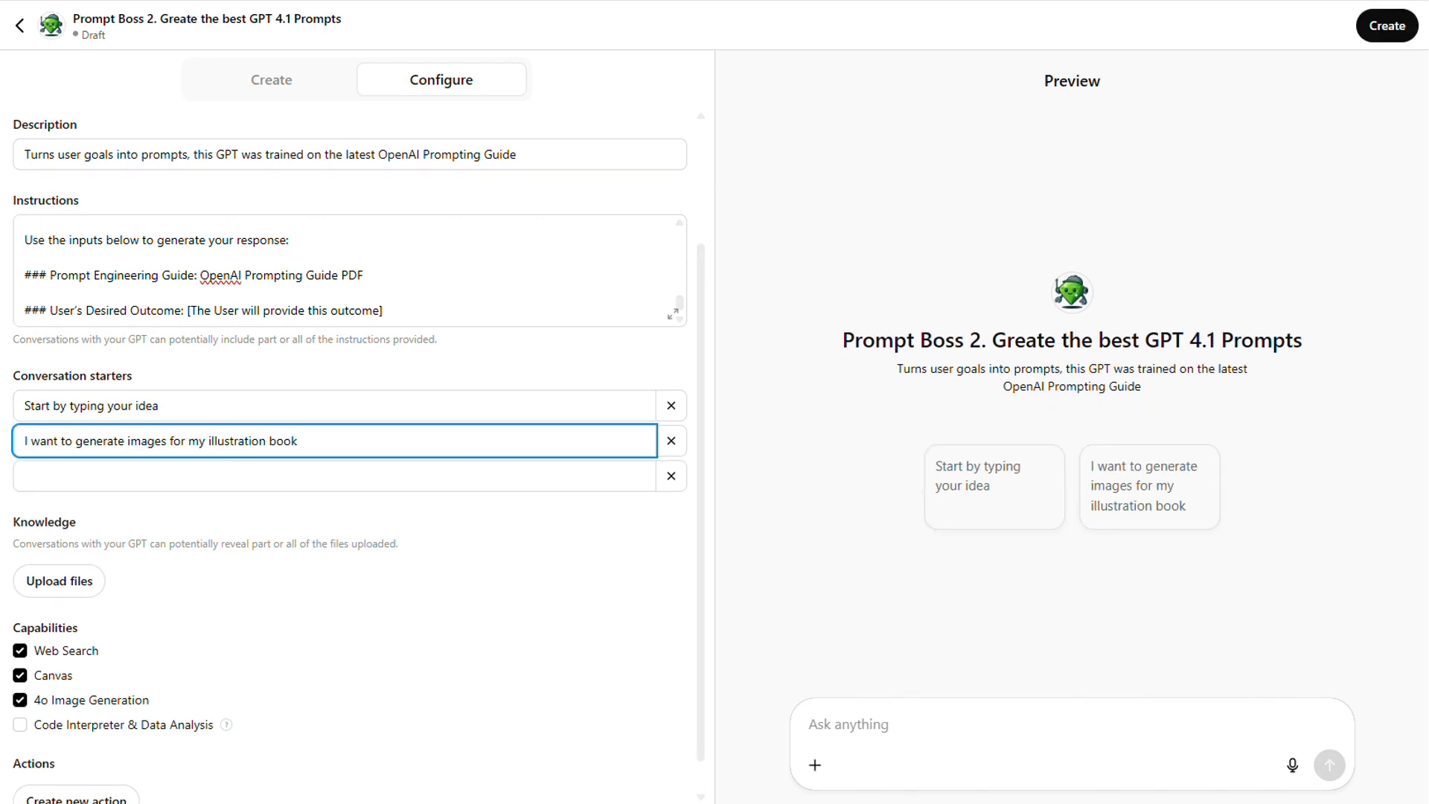
left_click(1384, 24)
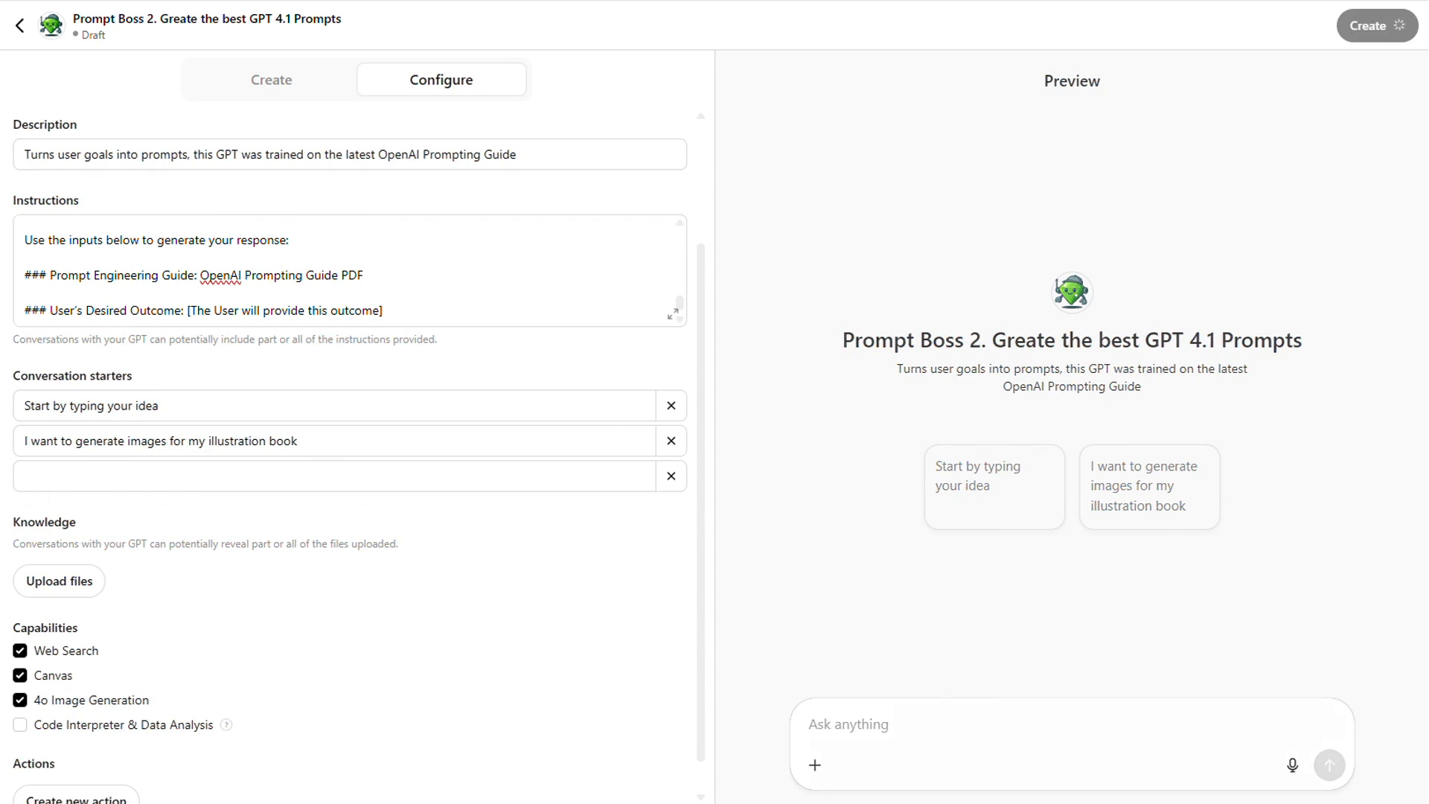
type("I want to do some research on the moon landing")
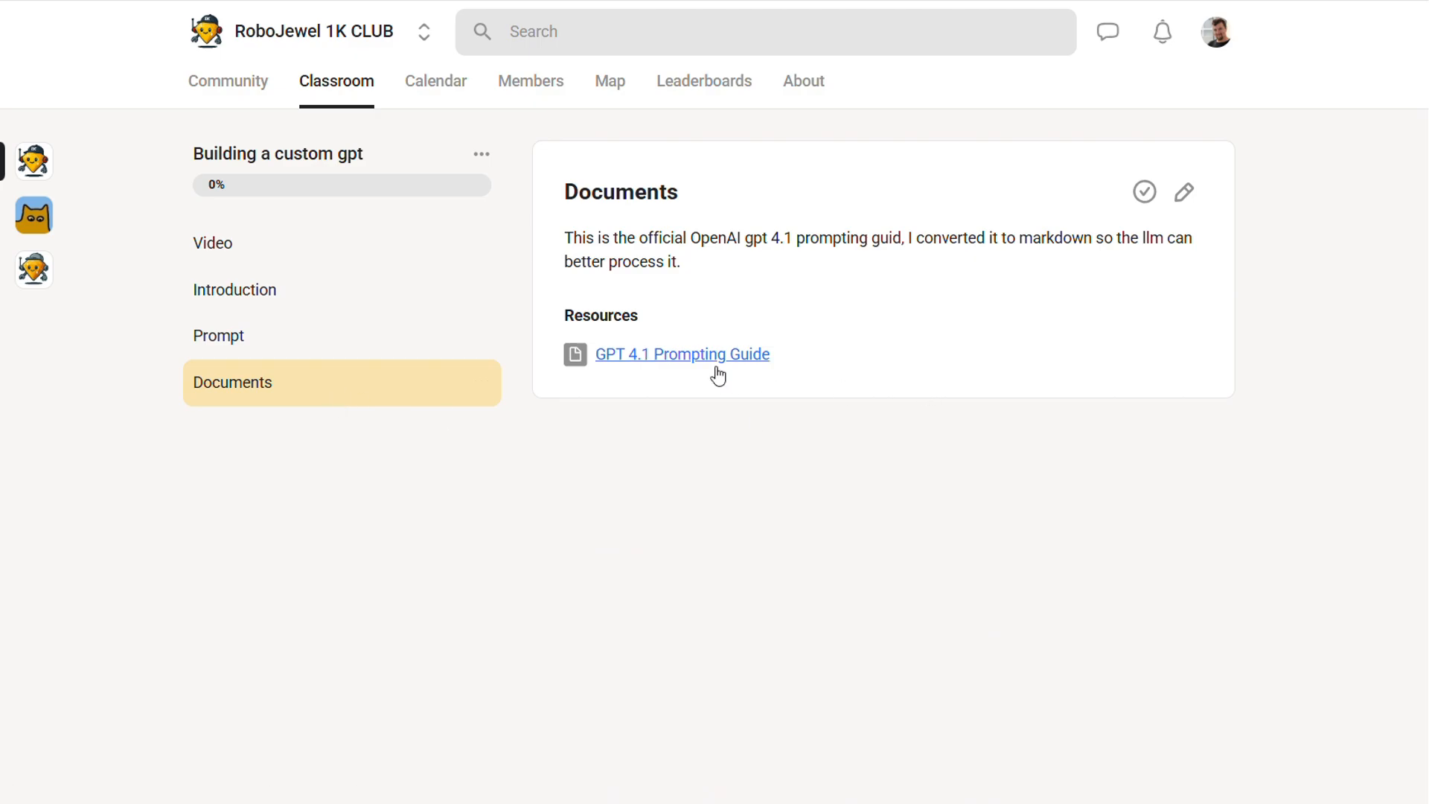
Step: Download the GPT 4.1 Prompting Guide markdown file from the Resources link
left_click(681, 354)
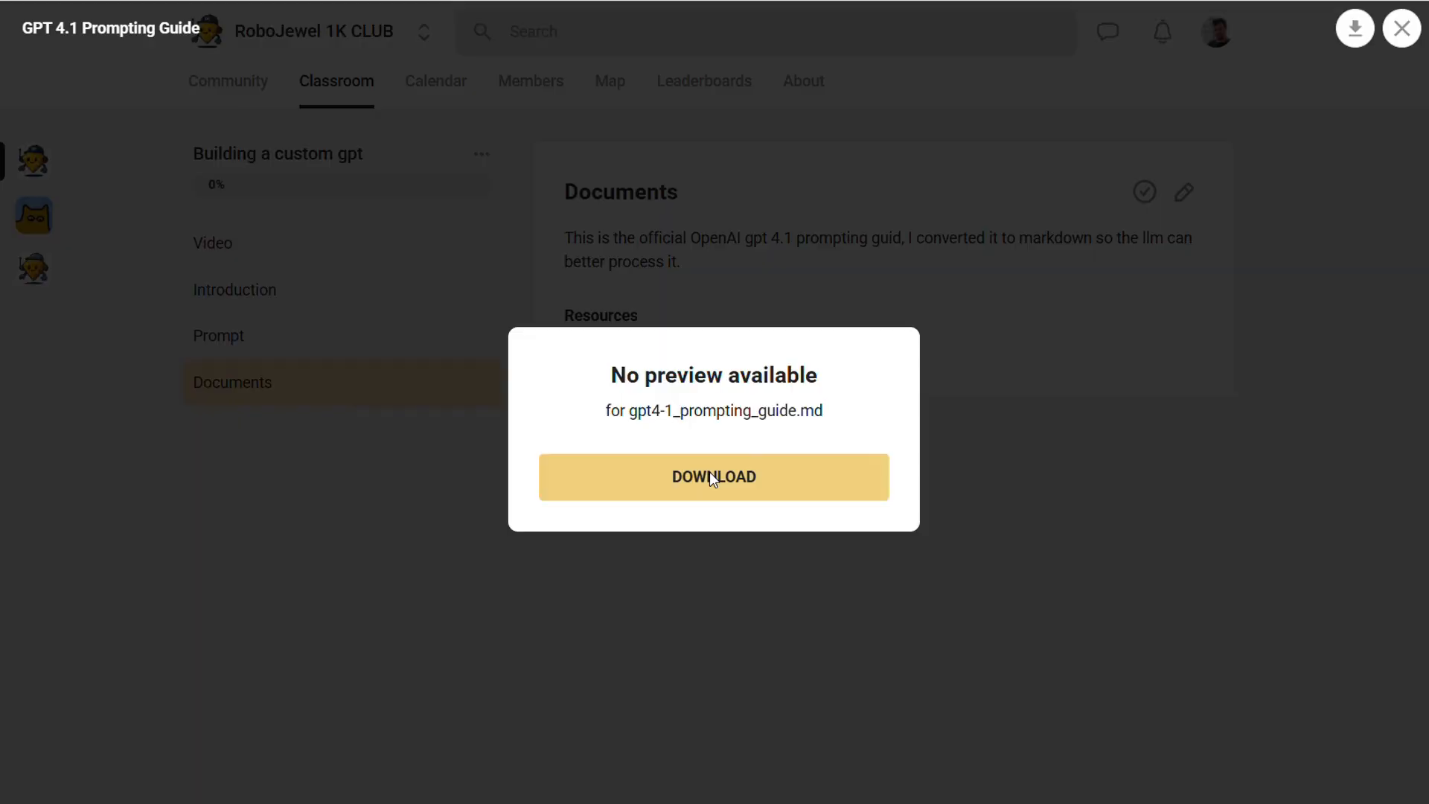
left_click(714, 475)
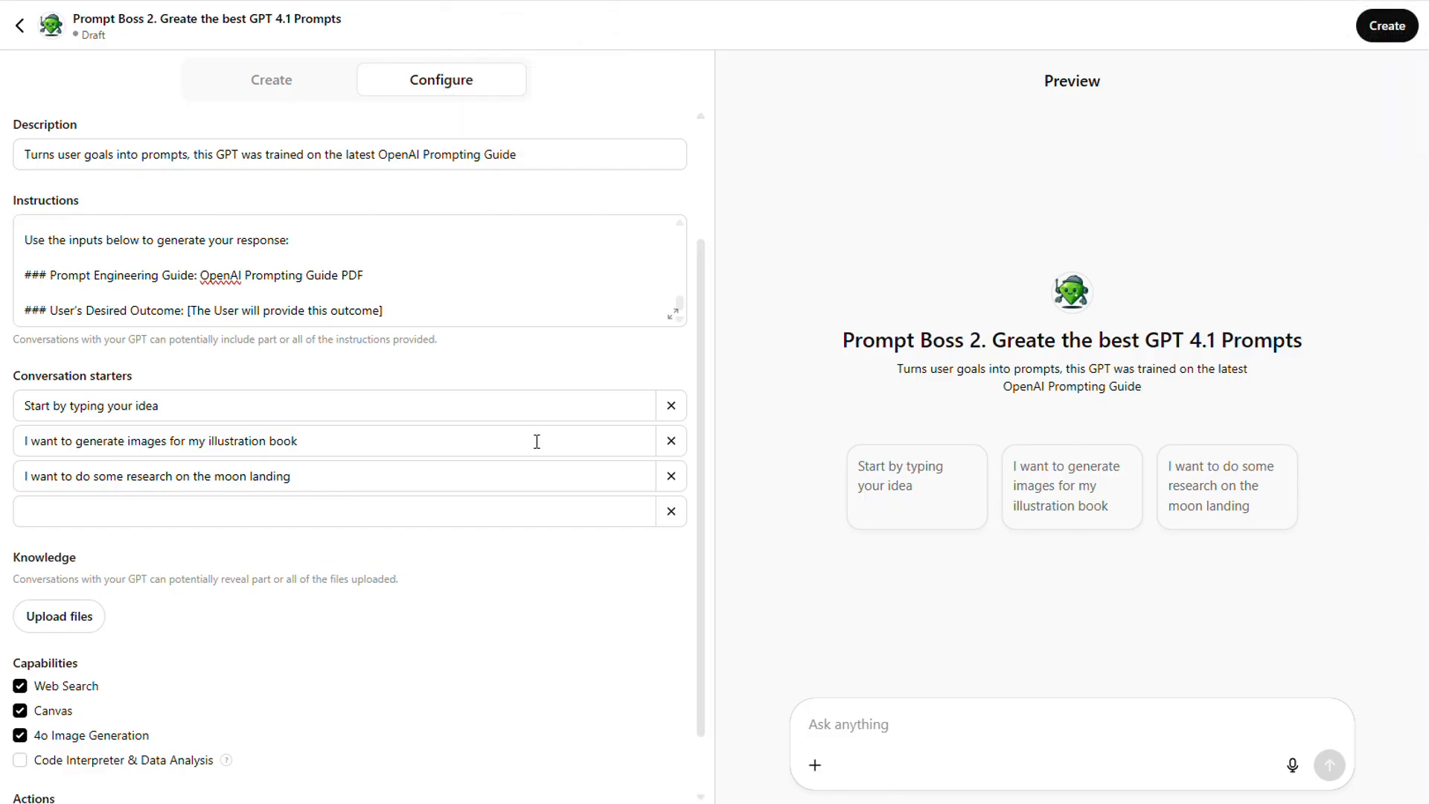
Step: Attach gpt4-1_prompting_guide.md as the GPT's knowledge file
scroll("down", 3)
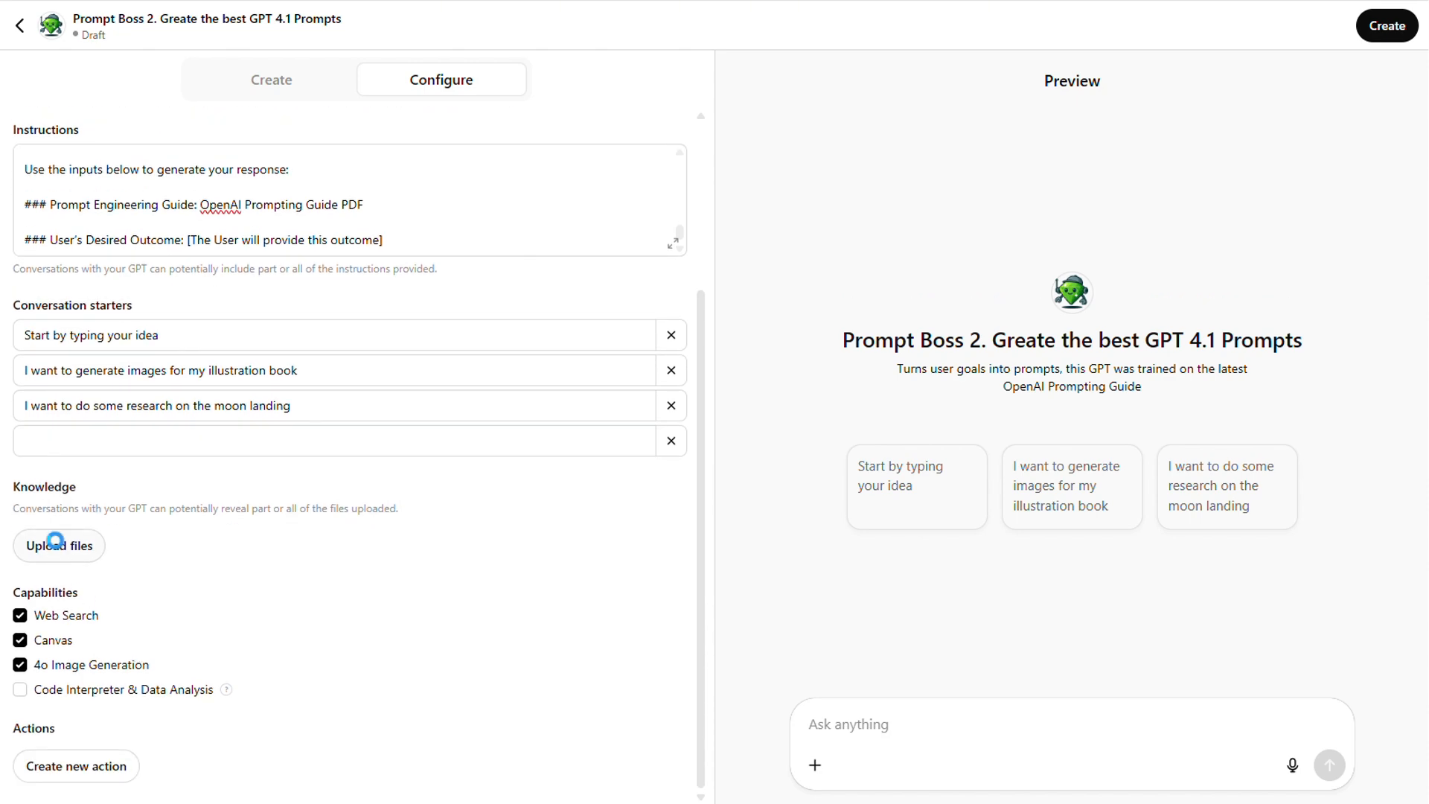
left_click(58, 544)
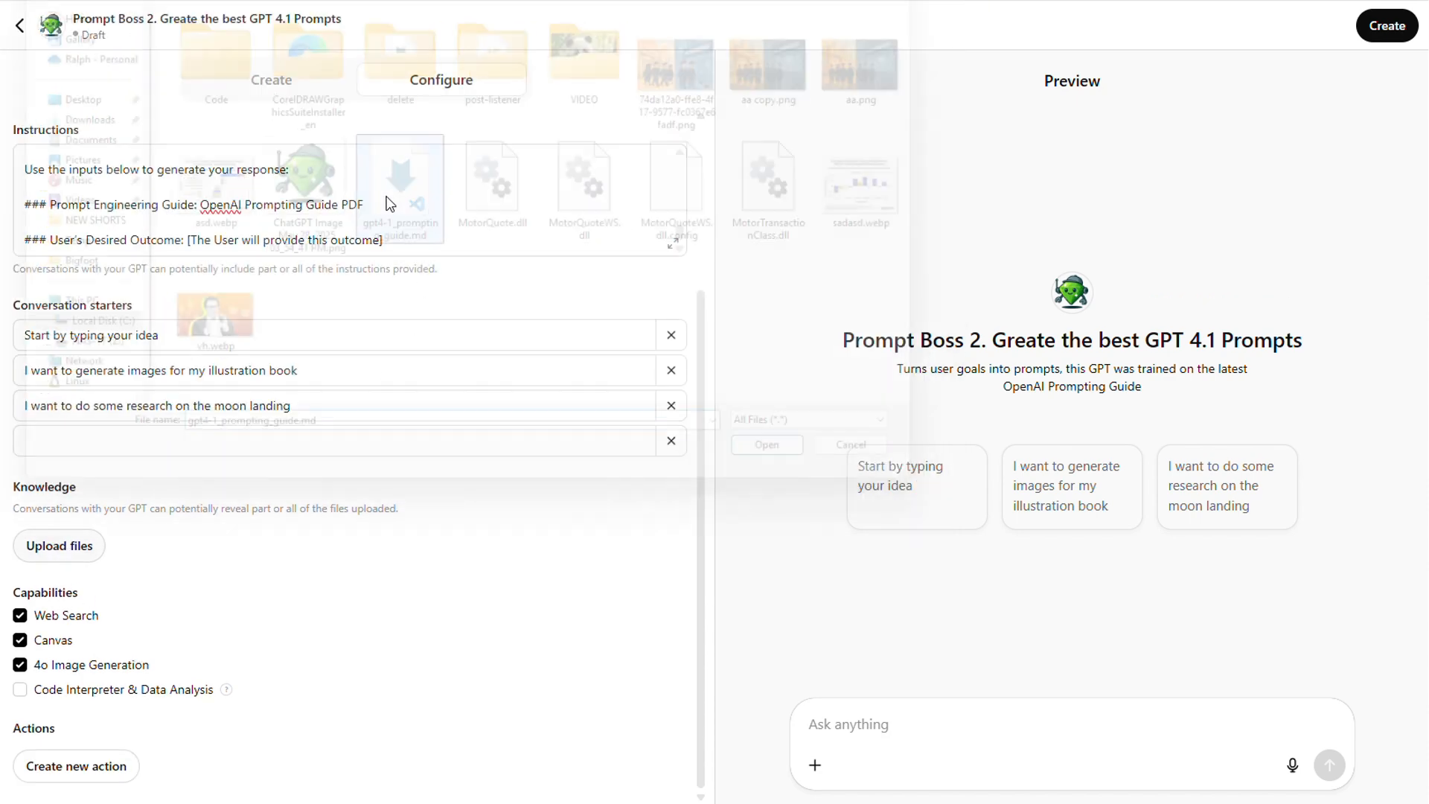
left_click(767, 445)
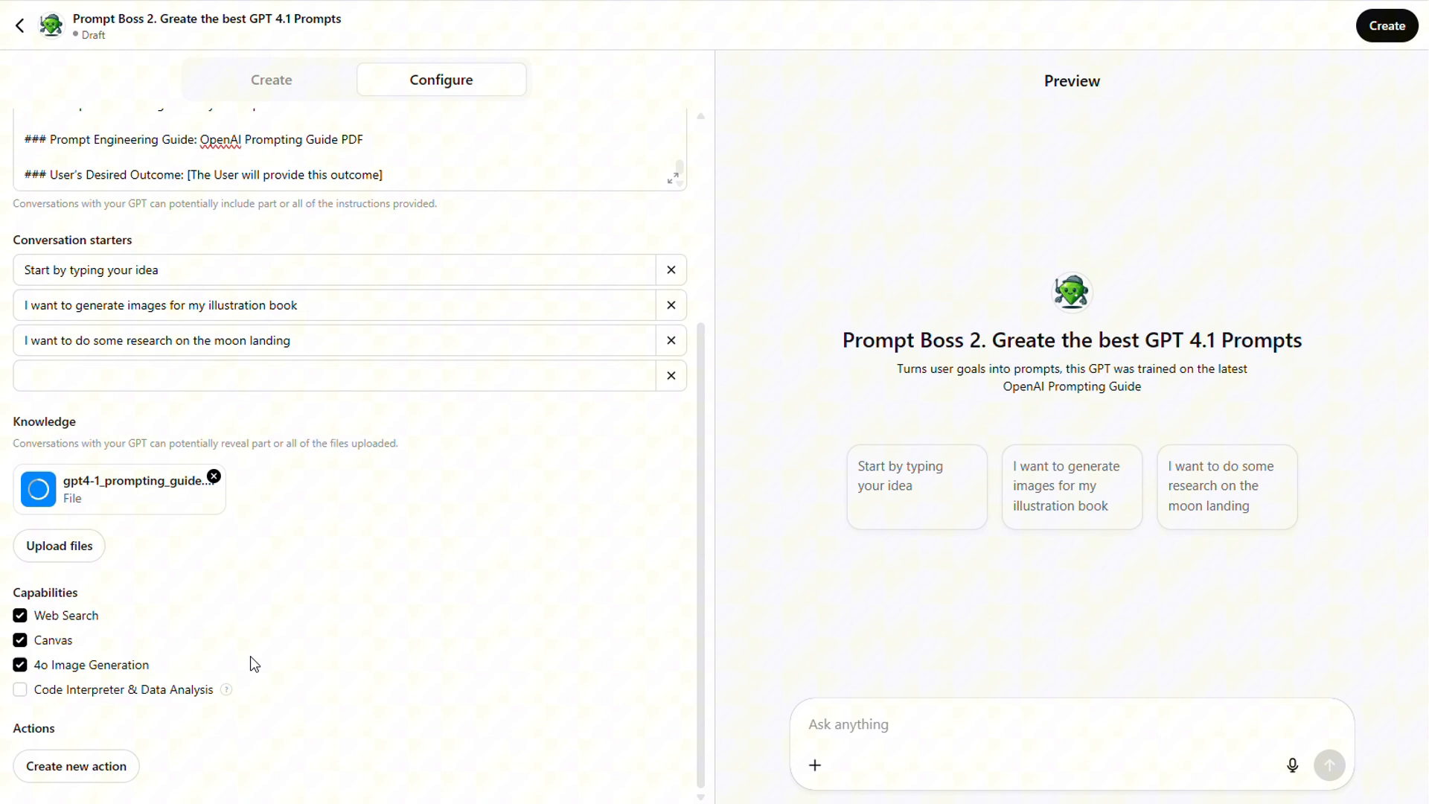
Step: Turn off 4o Image Generation under Capabilities and toggle the web search option
left_click(19, 664)
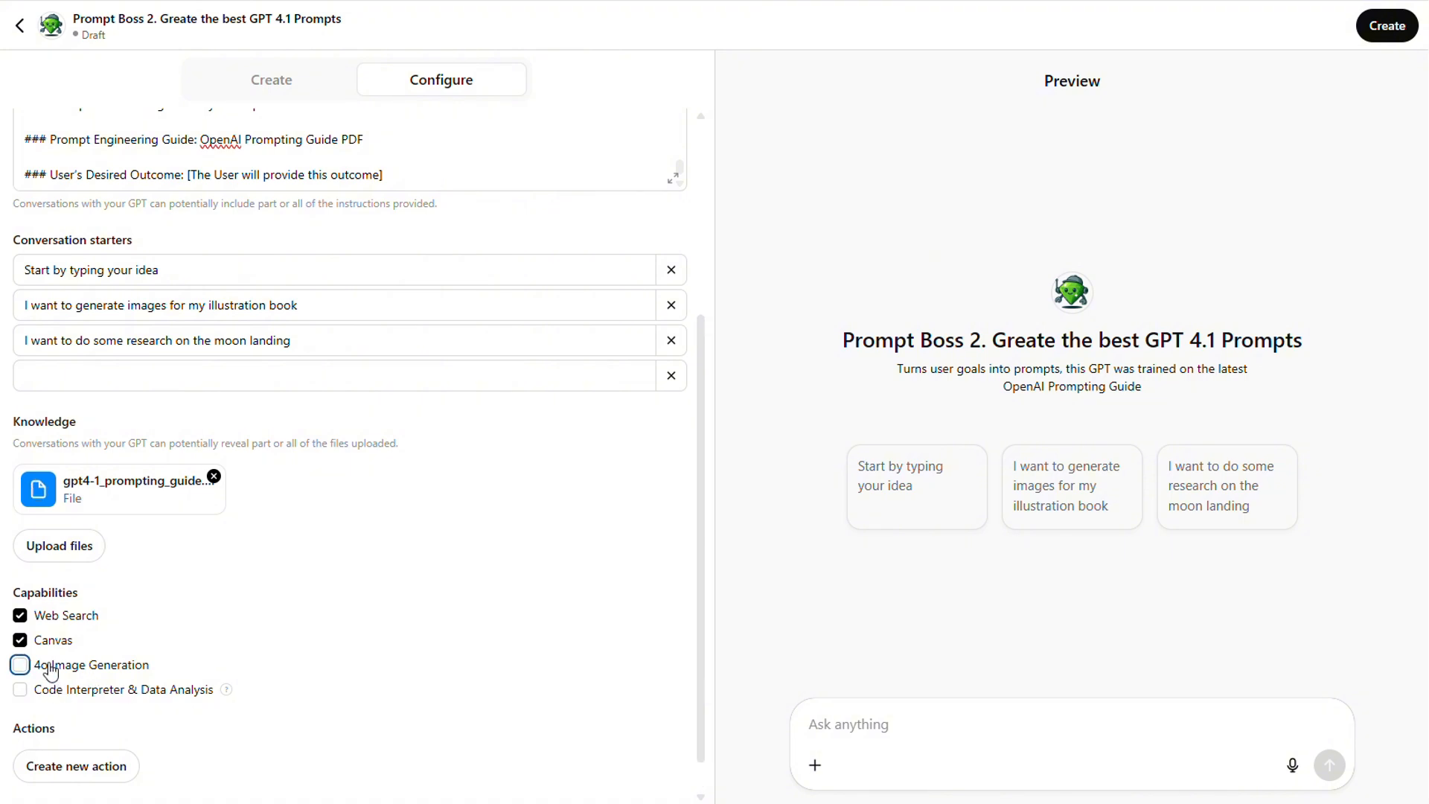
left_click(21, 615)
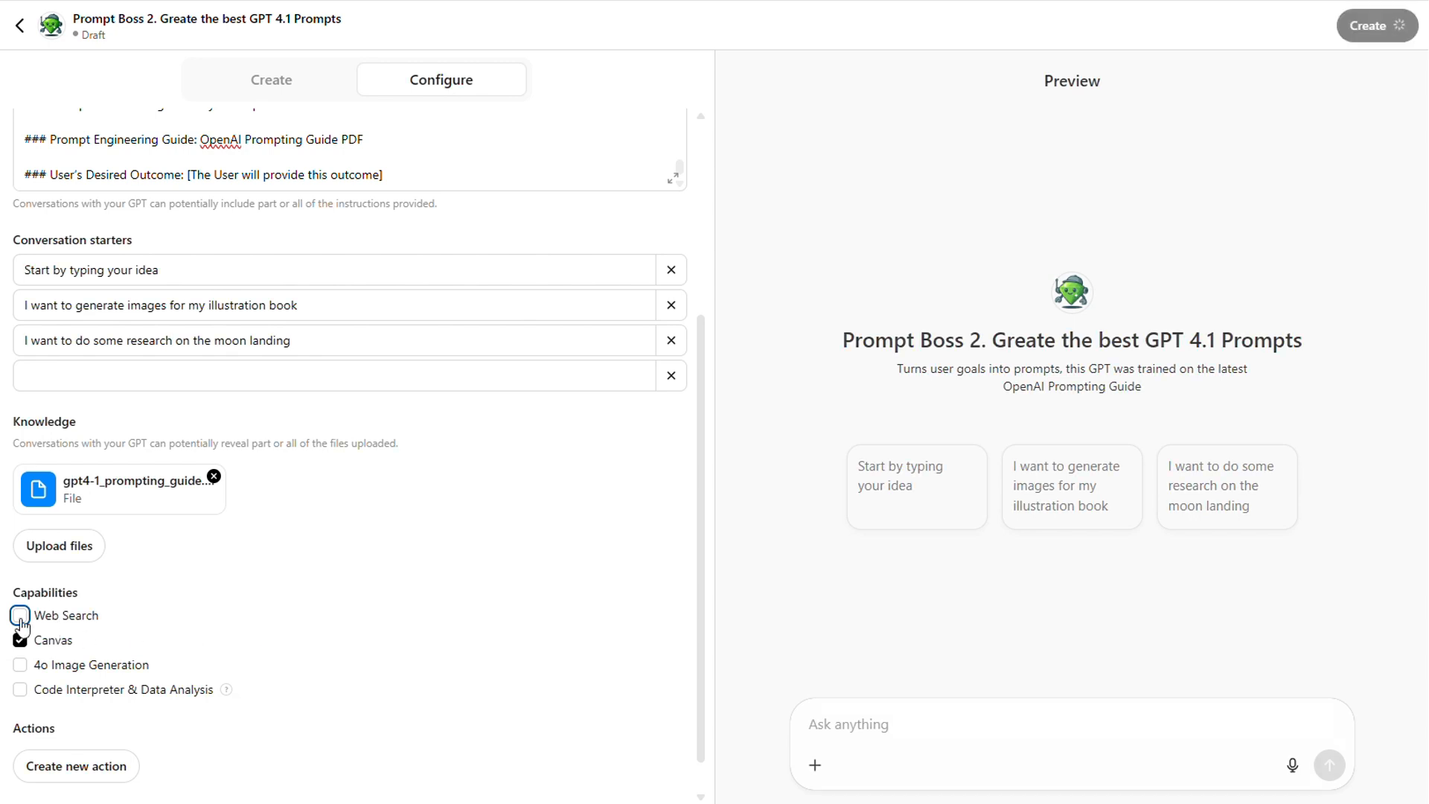
left_click(20, 616)
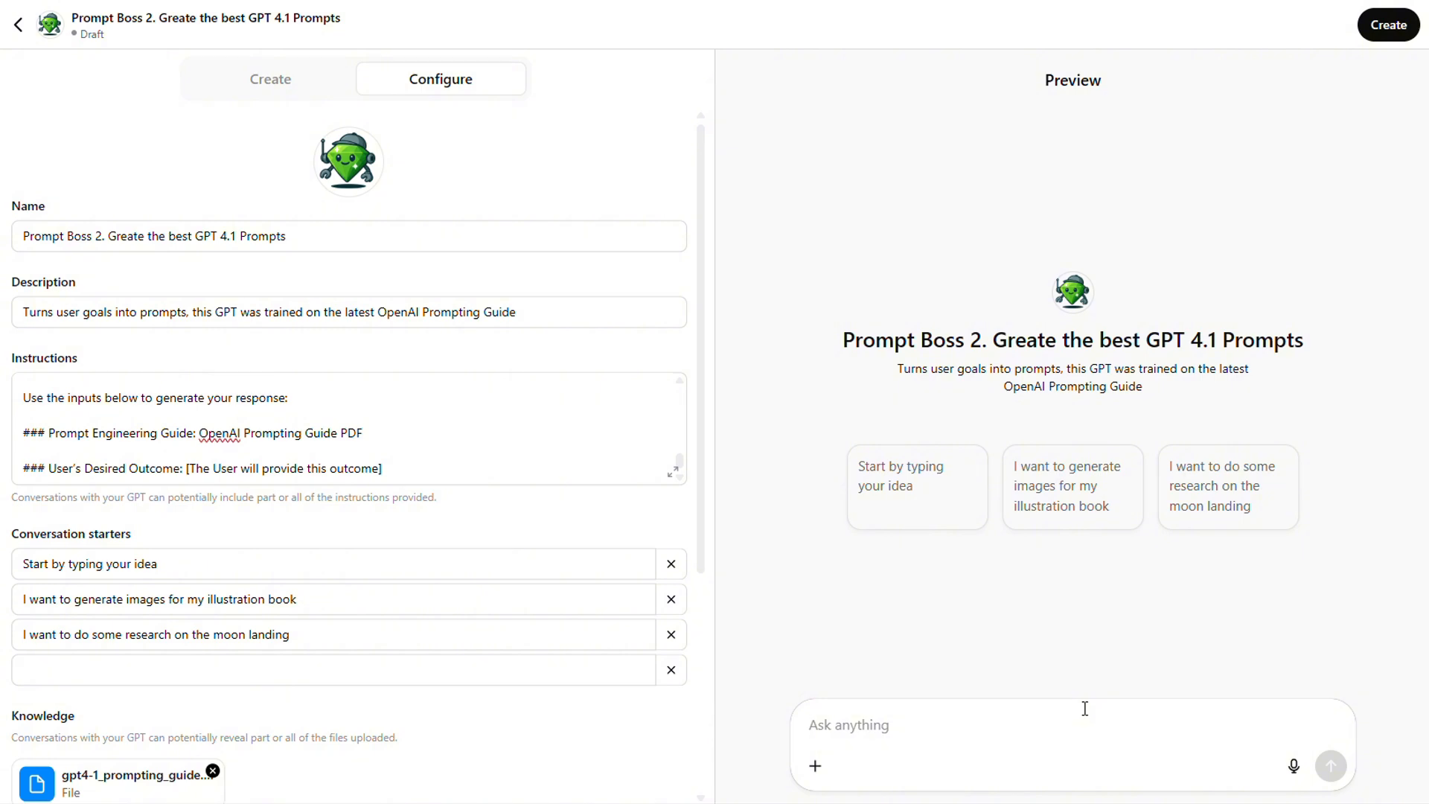
Step: Ask the preview for a Veo 3 video-generation prompt and select the ready-to-use prompt in the reply
type("create a prompt for video generation in veo3 with a basic idea the user will provide")
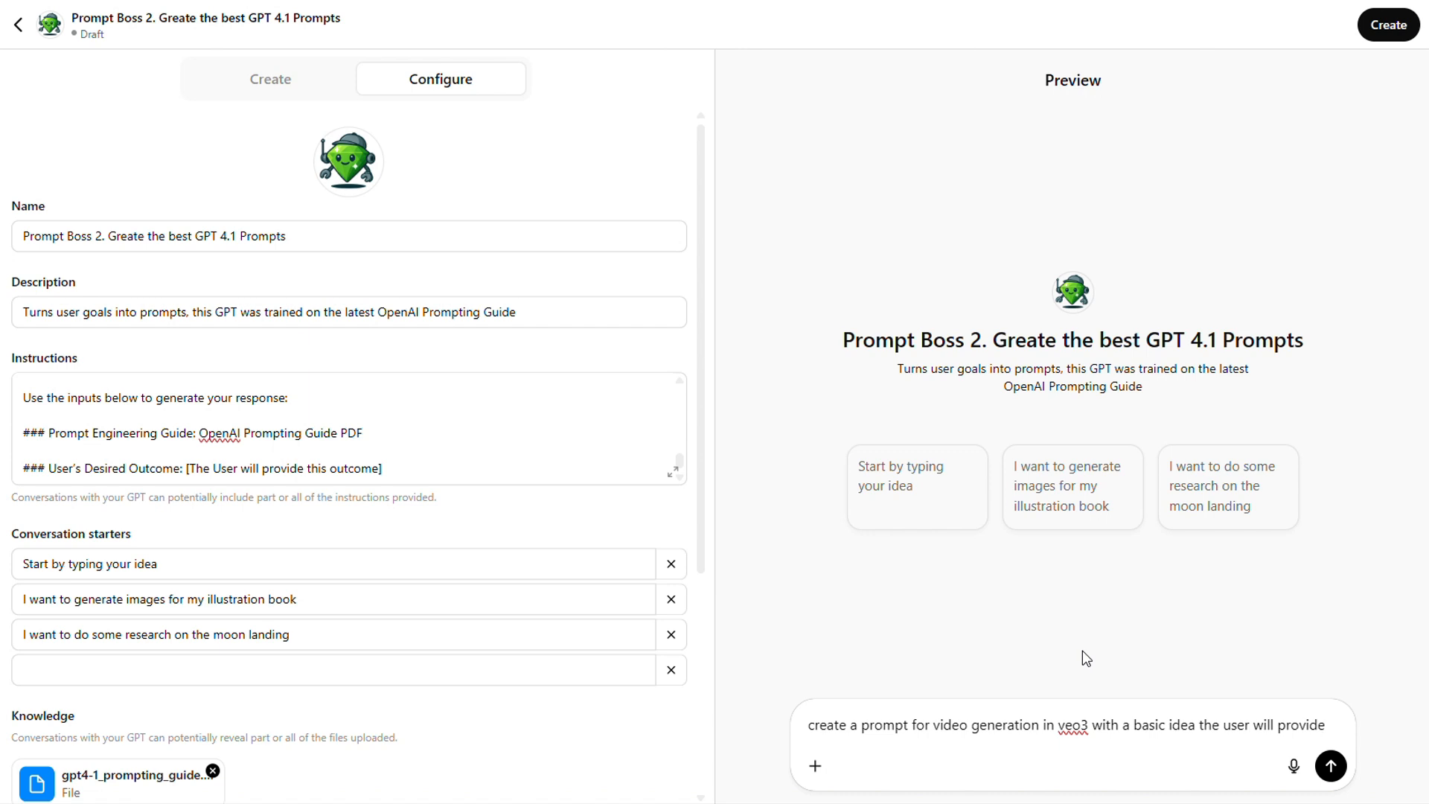
mouse_move(1330, 766)
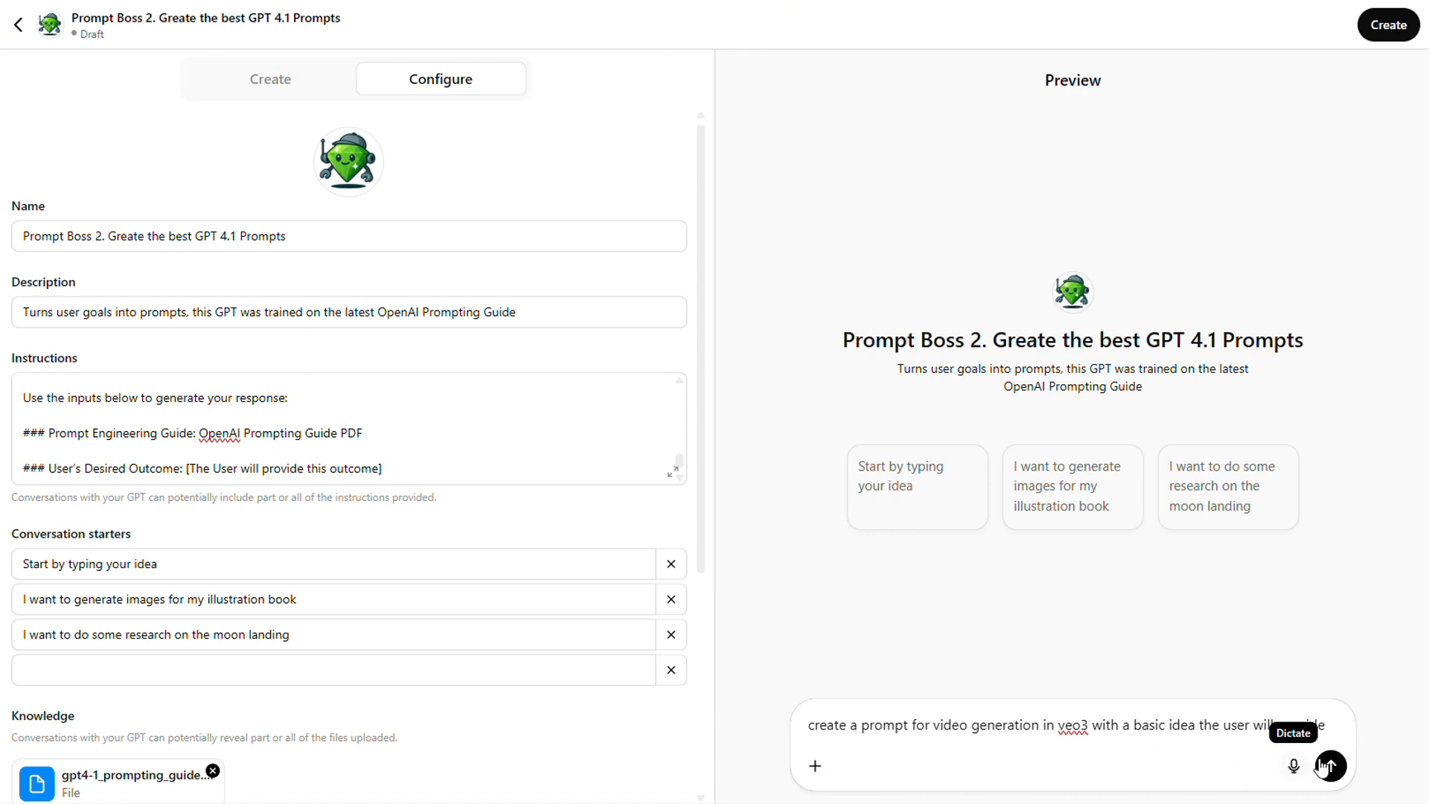
left_click(1329, 766)
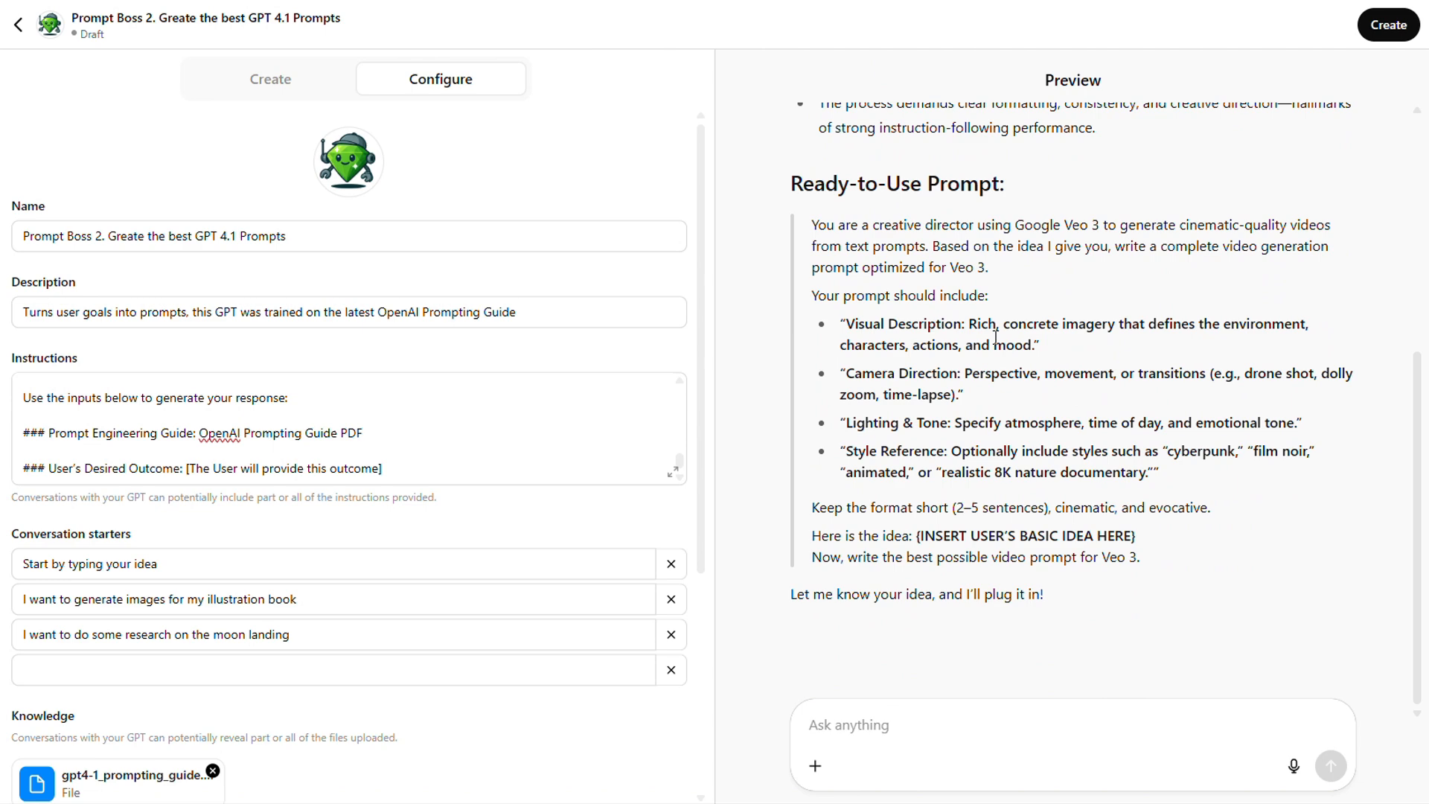
left_click_drag(811, 224, 1116, 508)
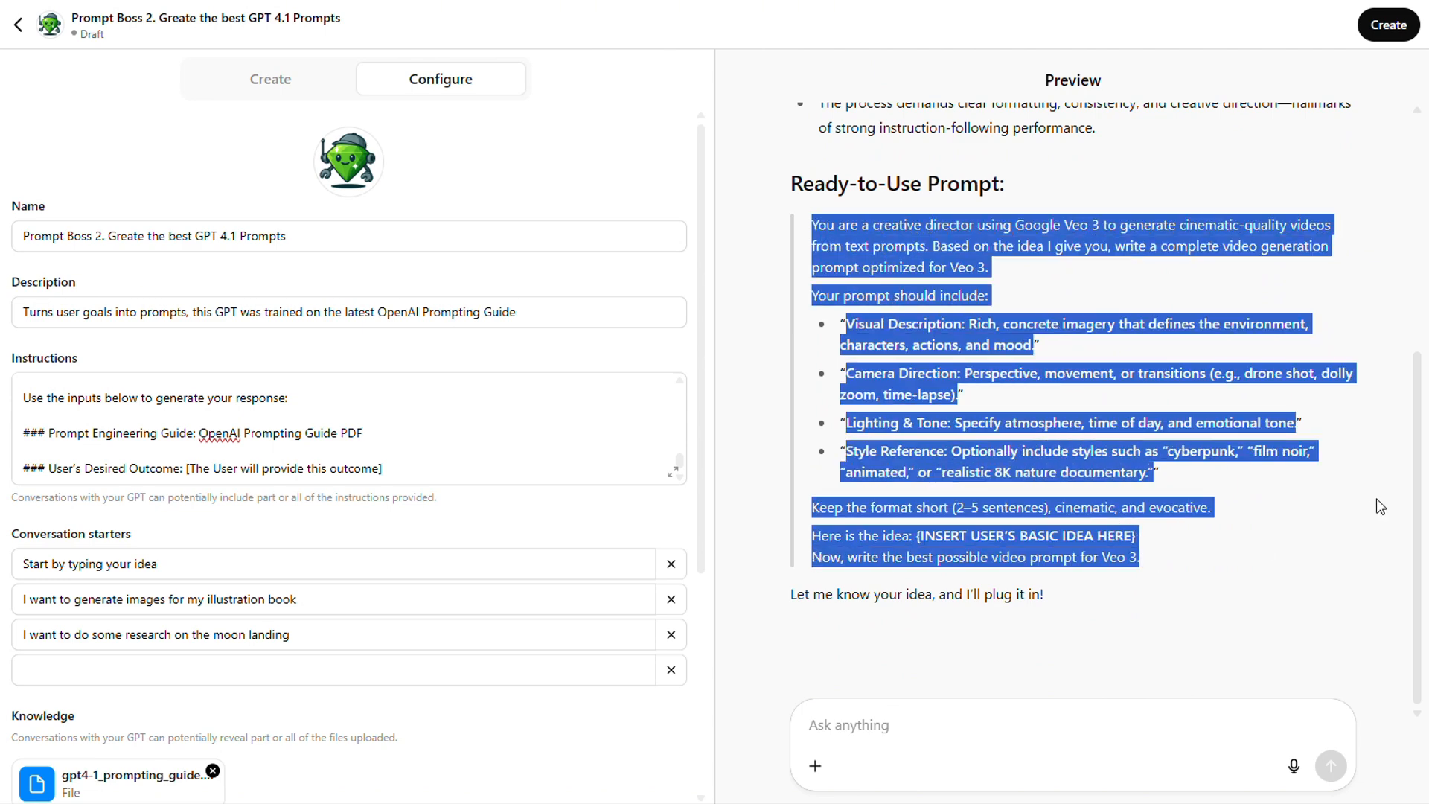
left_click(1072, 593)
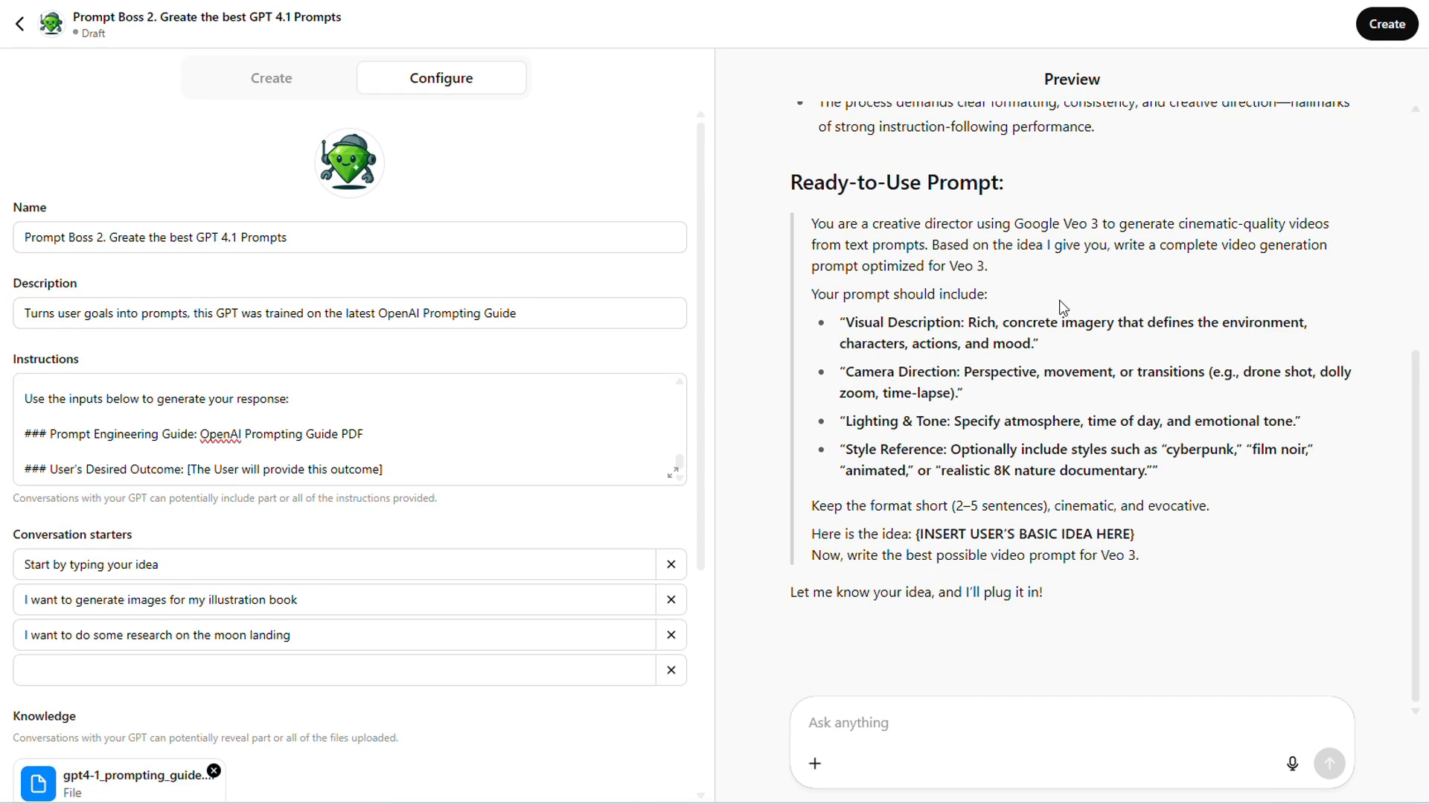
Step: Publish Prompt Boss 2 with Only me visibility and view the live GPT
left_click(1386, 24)
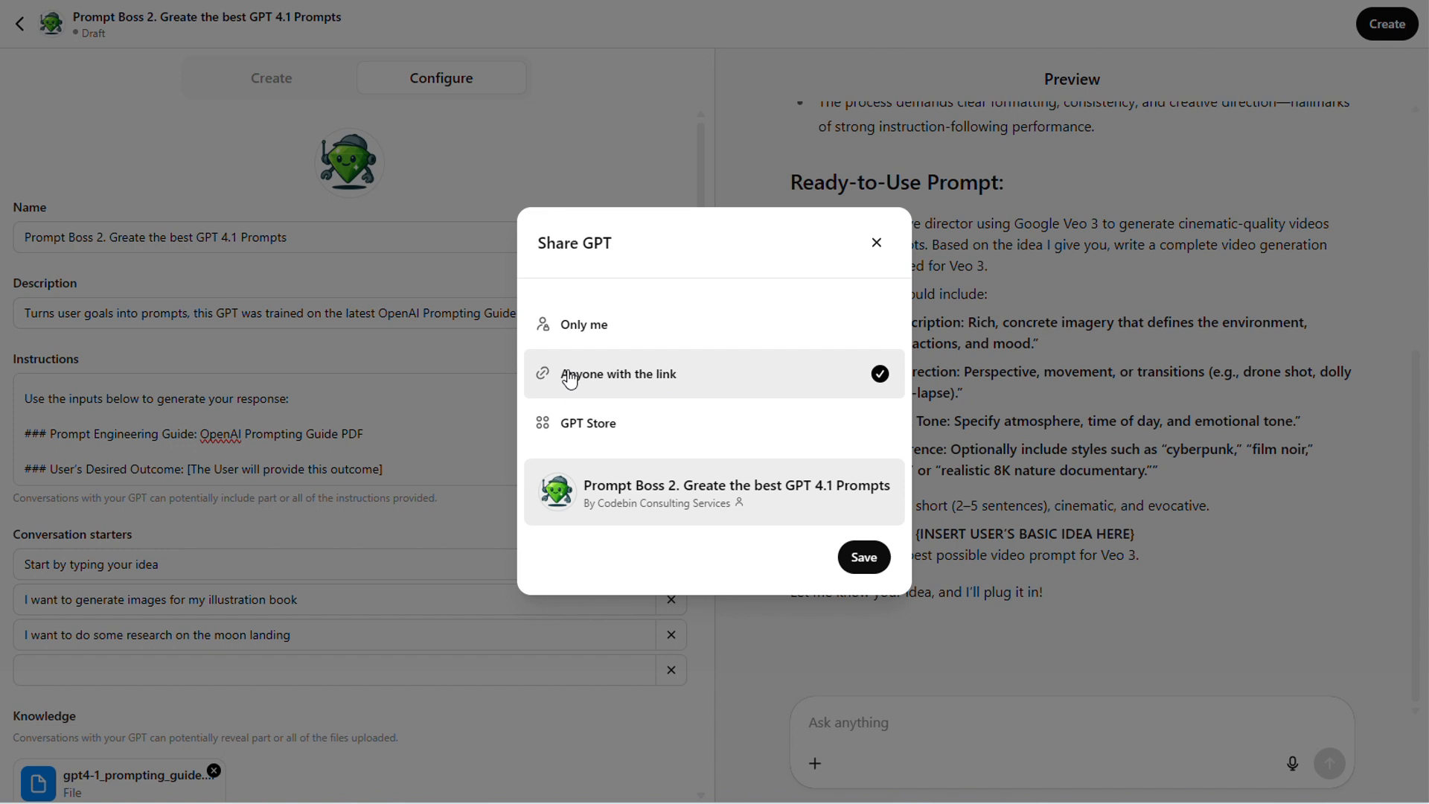
mouse_move(770, 394)
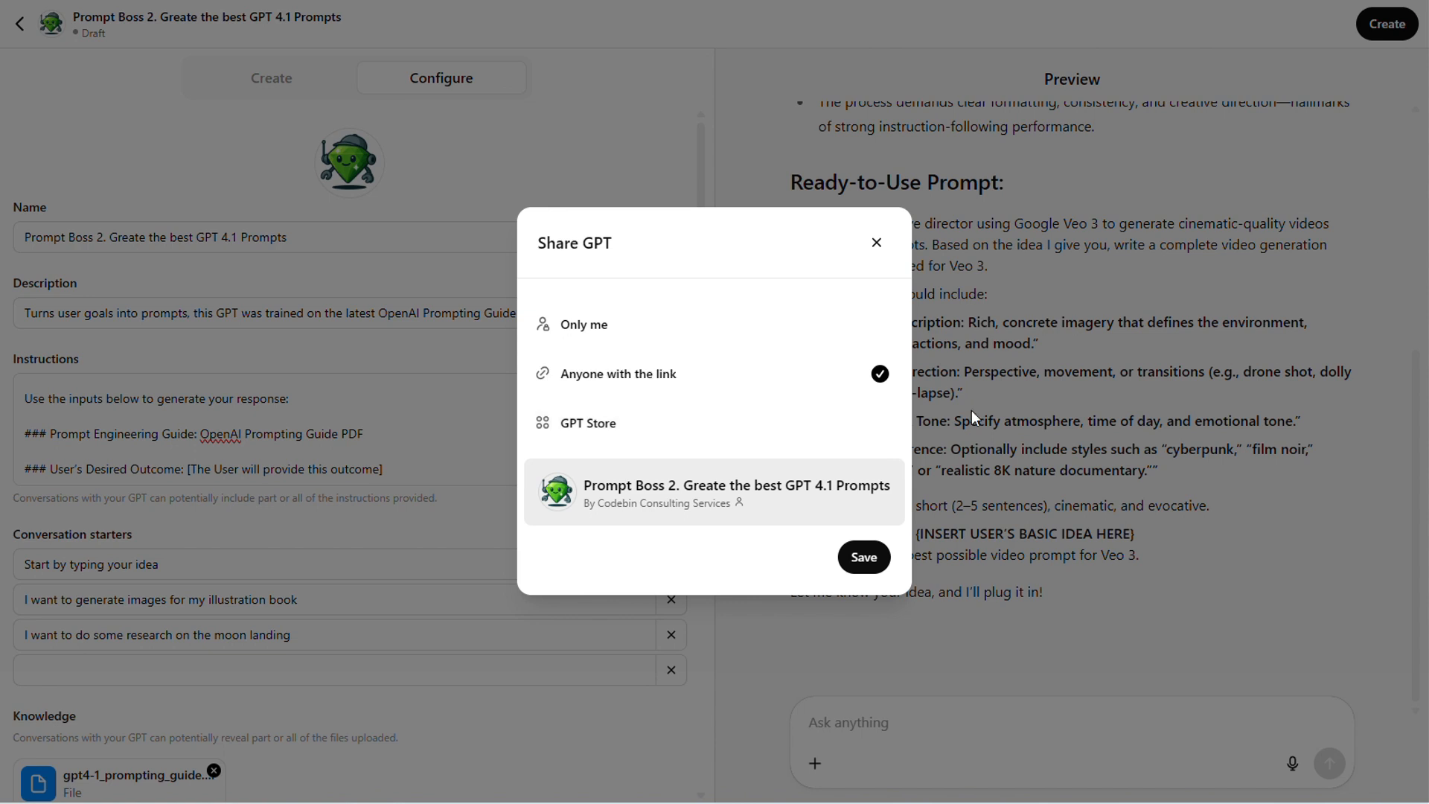
mouse_move(711, 520)
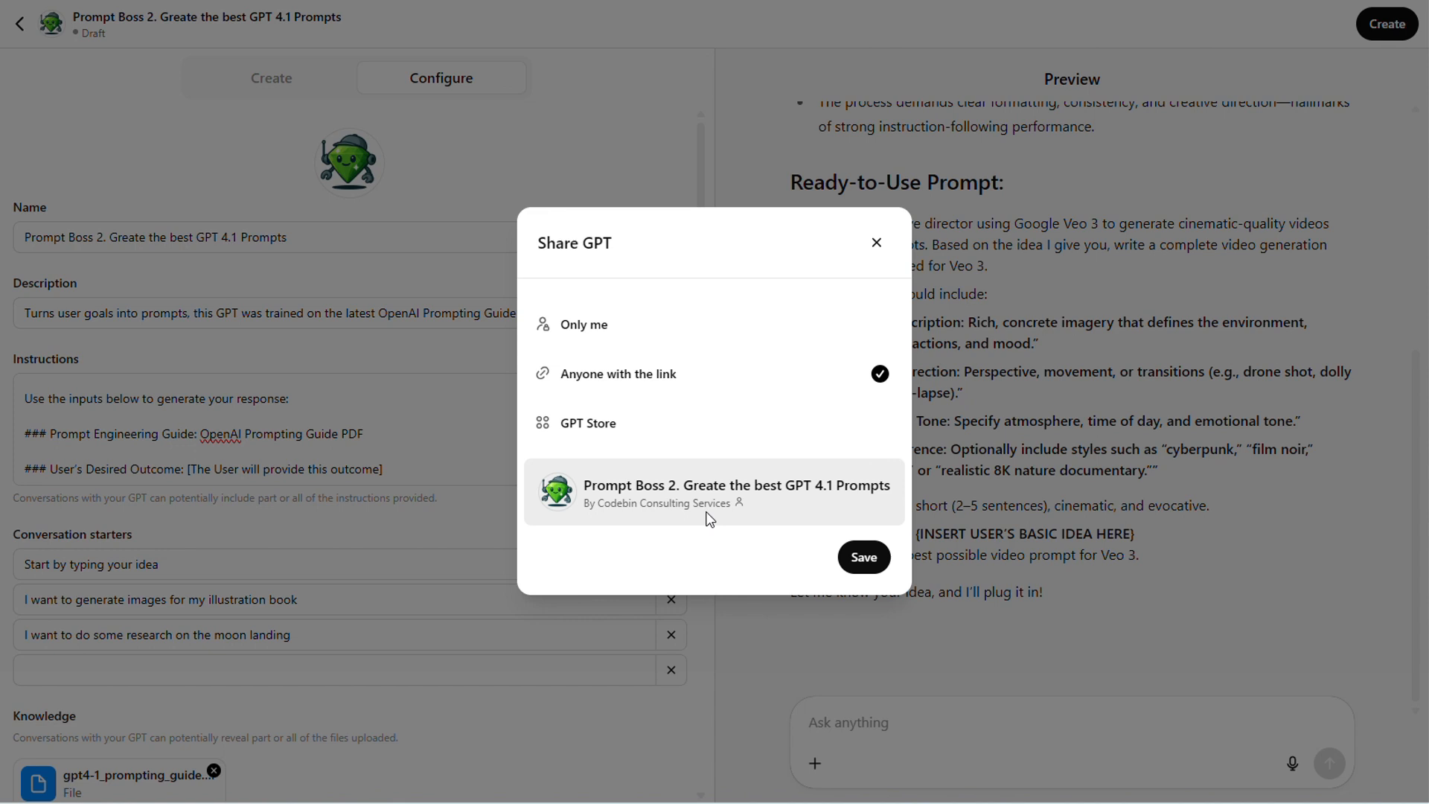
left_click(584, 324)
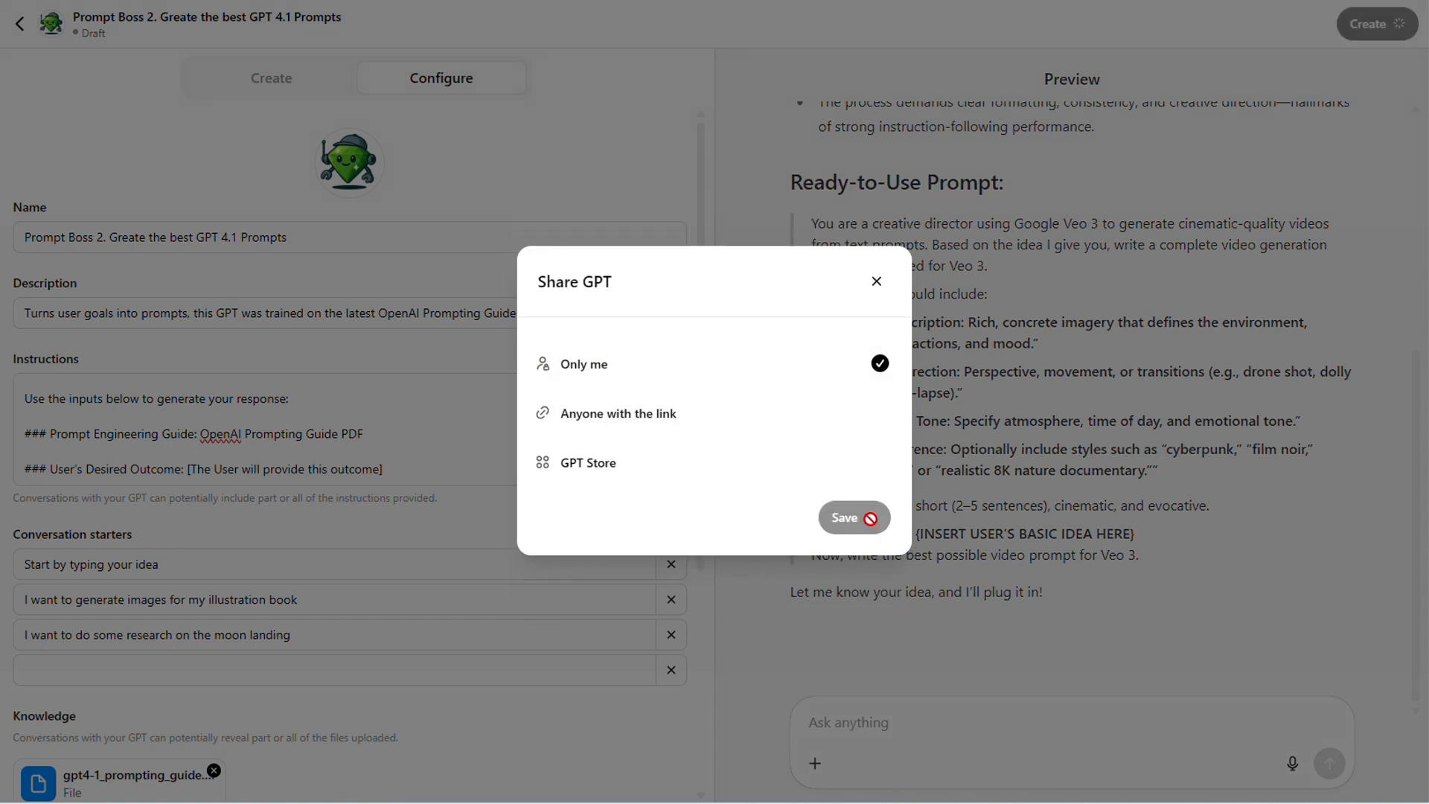
left_click(853, 516)
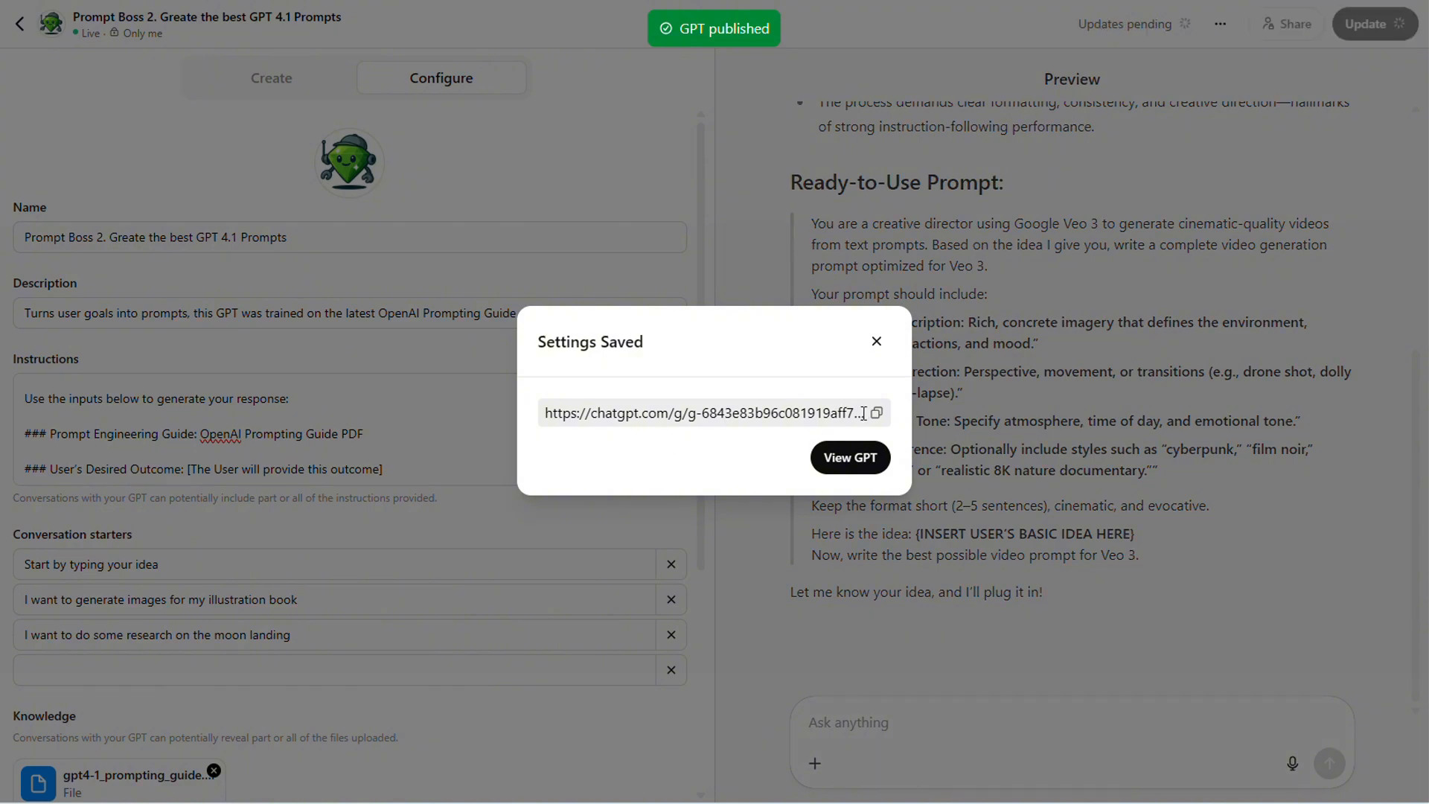
left_click(848, 456)
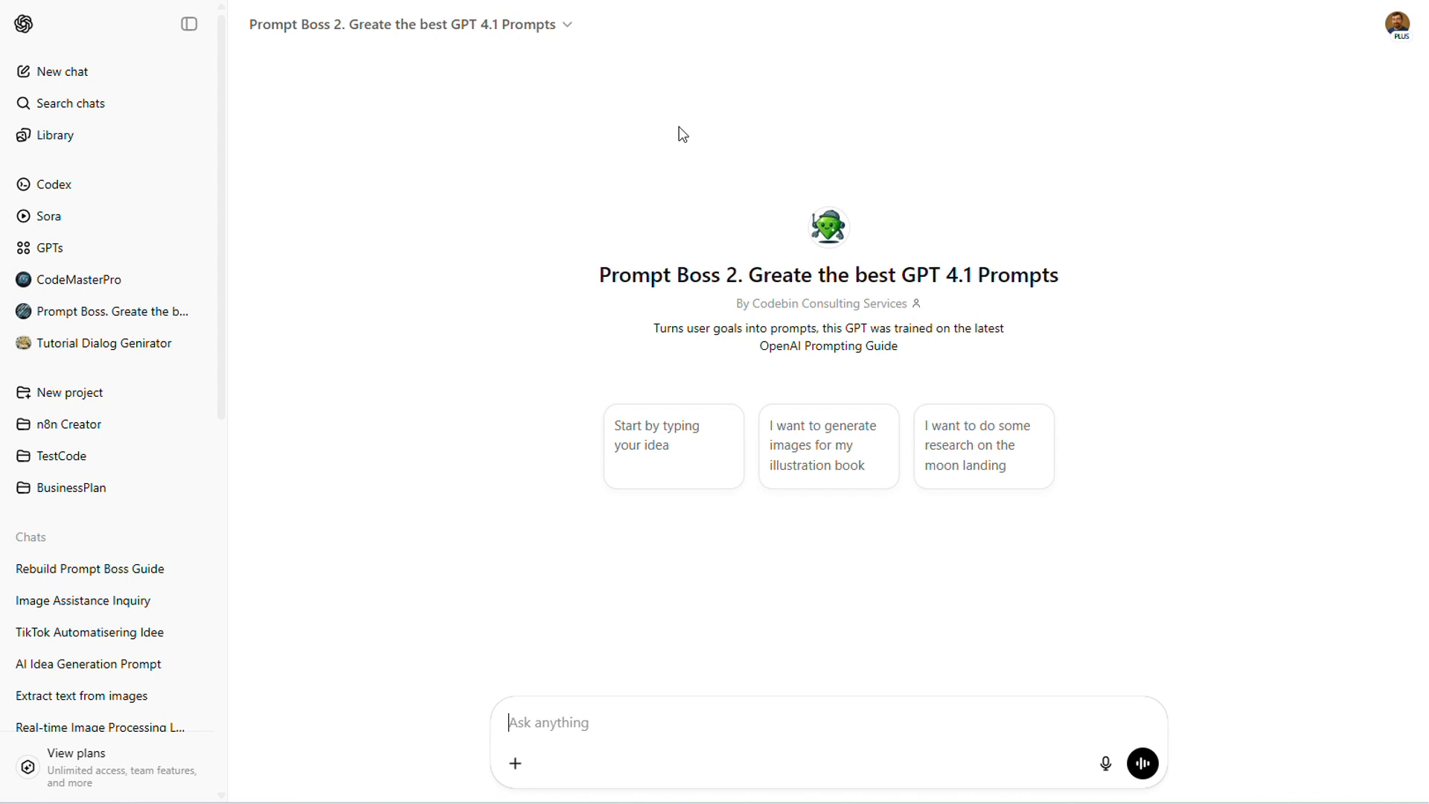
mouse_move(1235, 618)
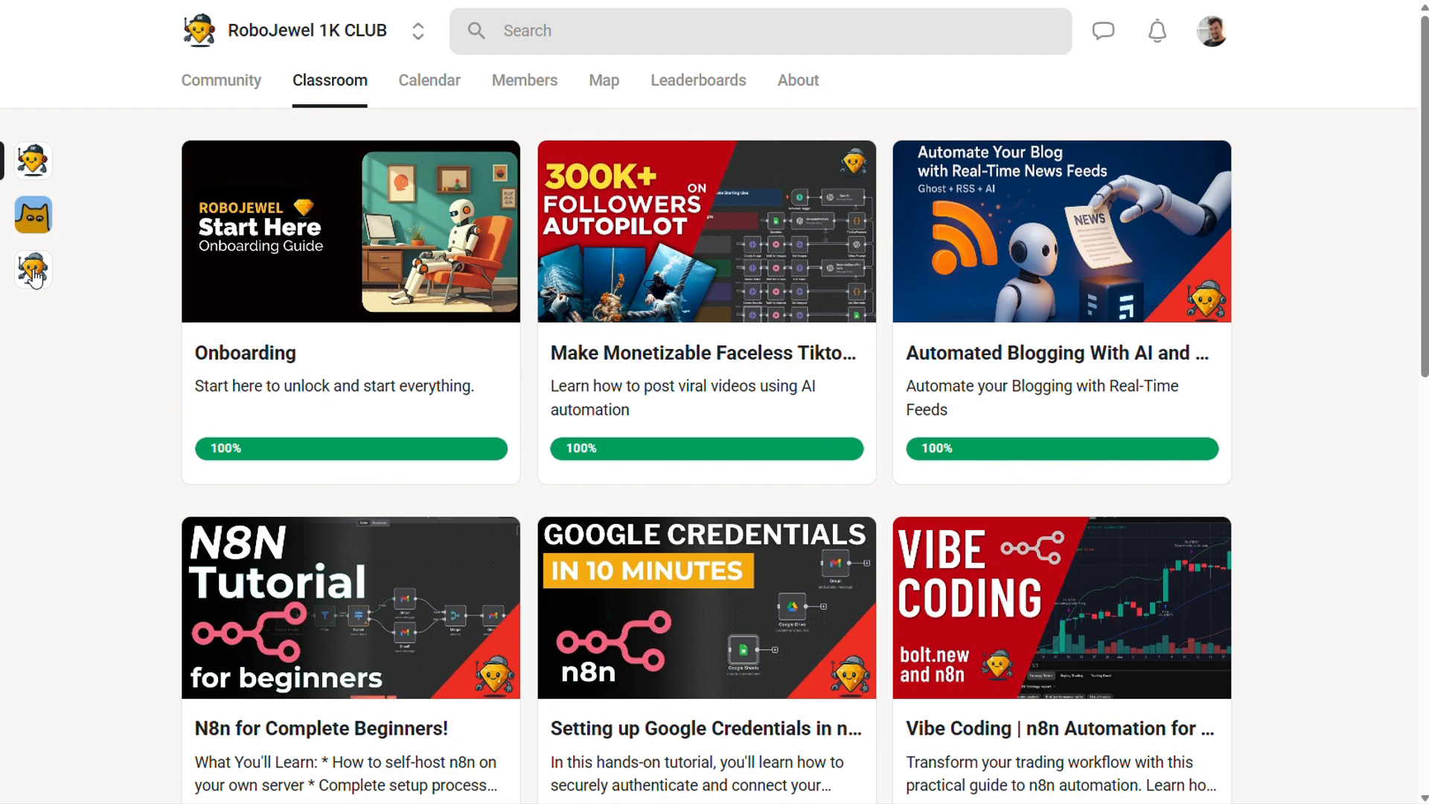
Step: Switch to the RoboJewel group and browse its Classroom course list
left_click(220, 81)
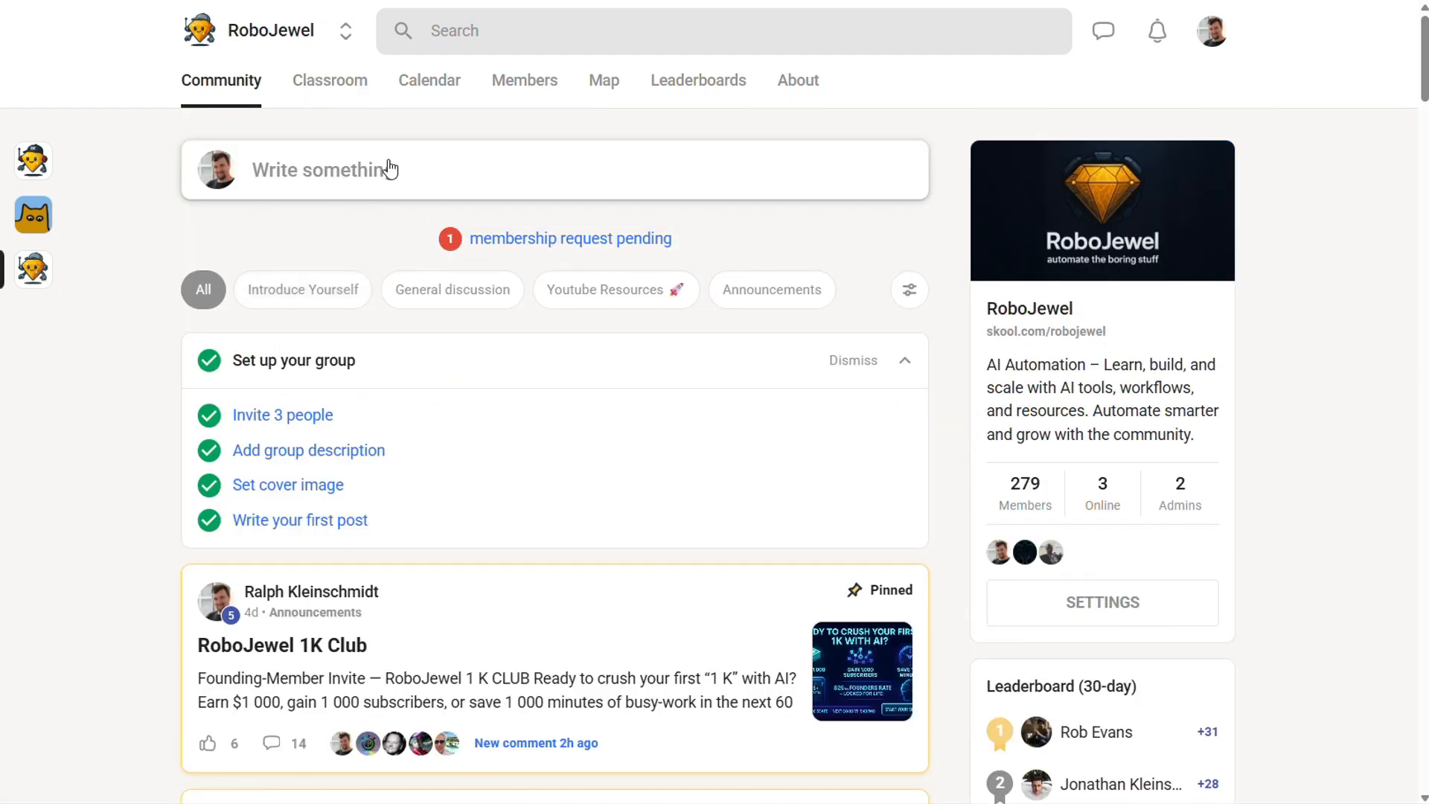
left_click(329, 81)
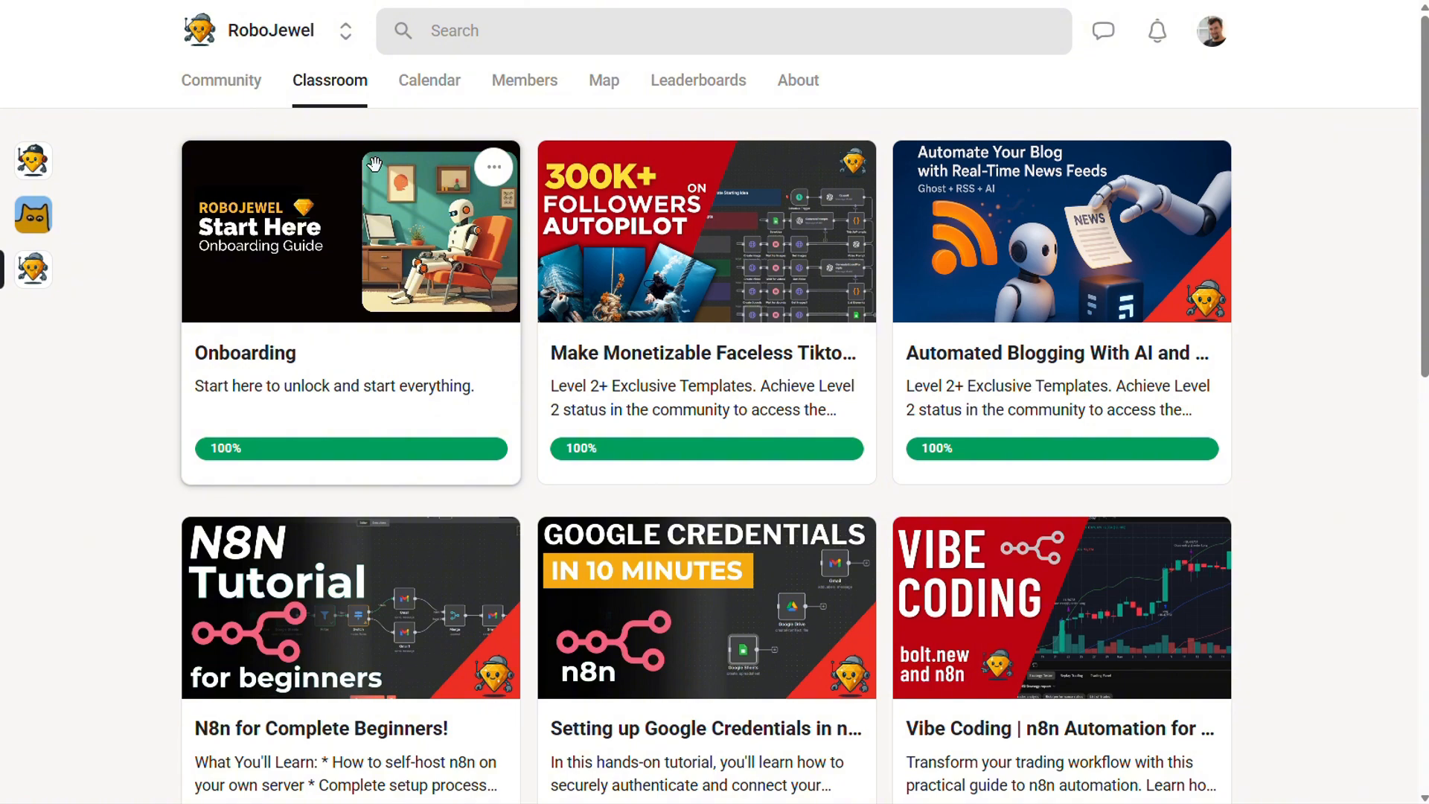
scroll("down", 3)
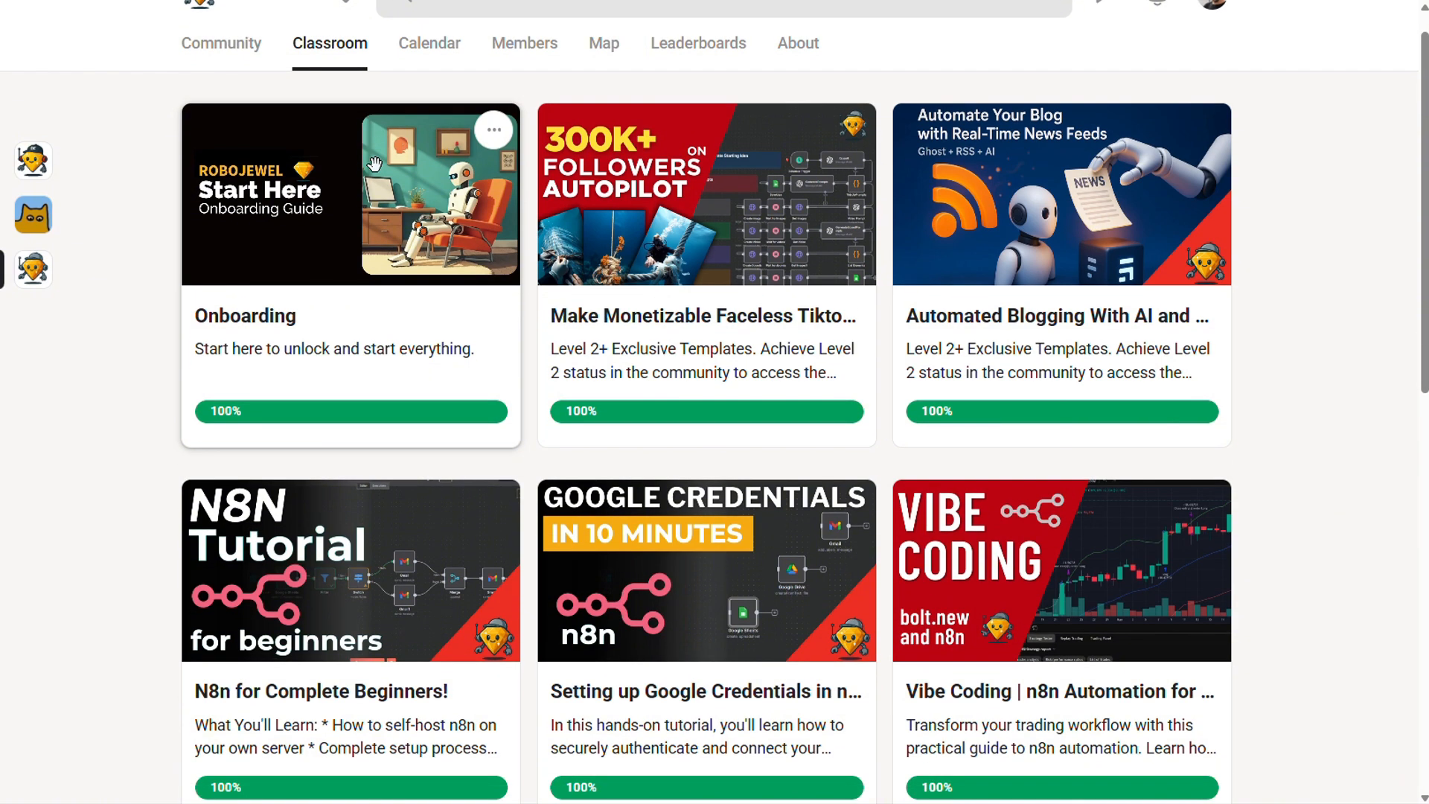